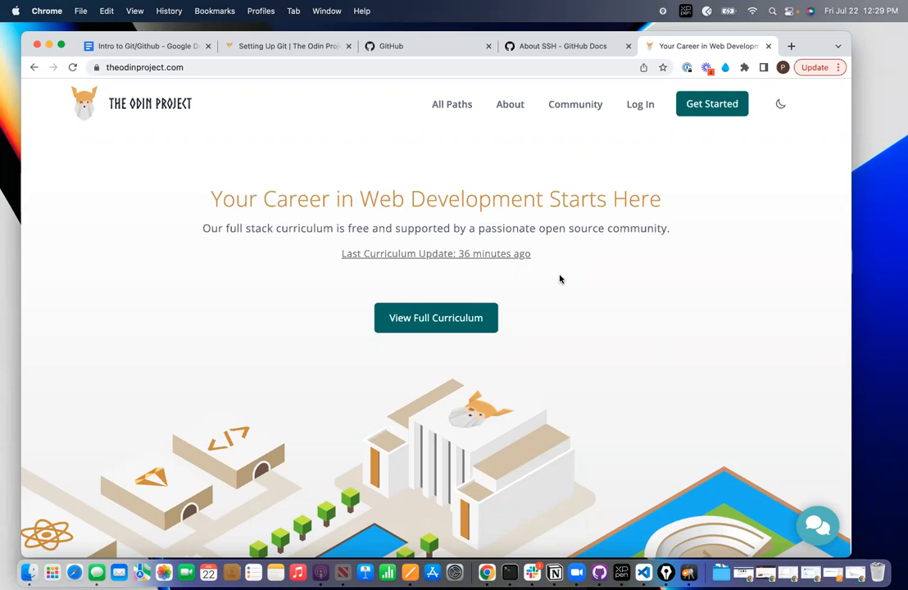
pyautogui.moveTo(644, 221)
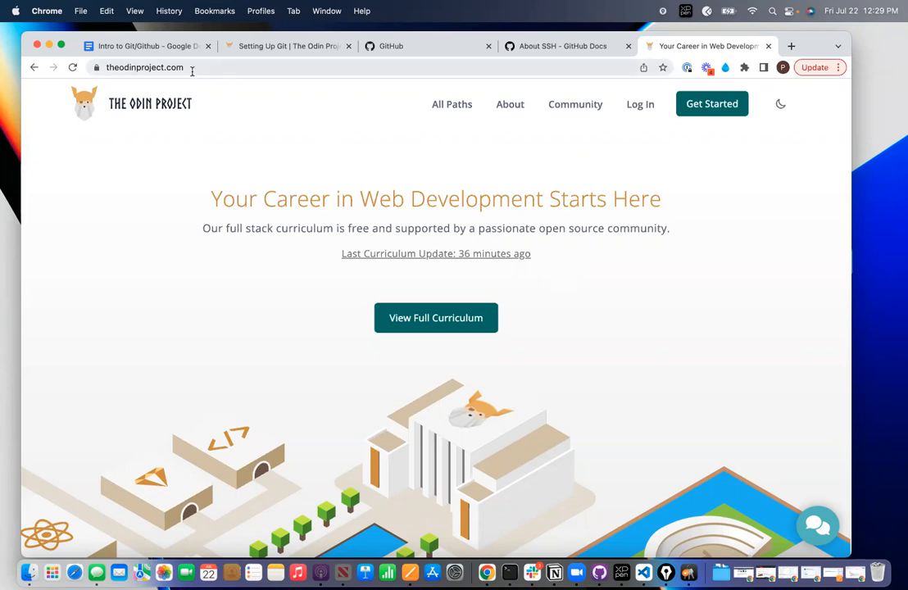
# Step: Go from the Odin Project home page into the Foundations course
pyautogui.click(145, 67)
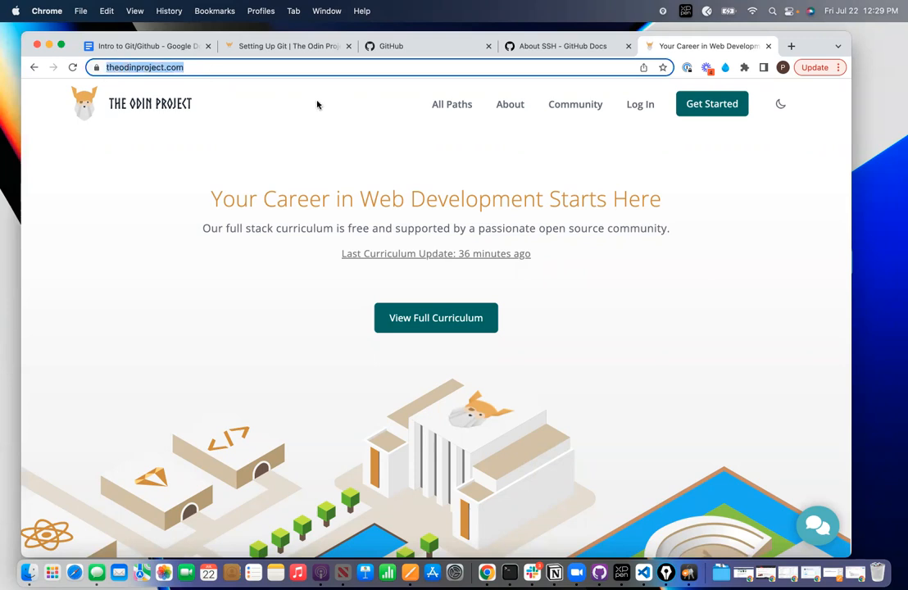
pyautogui.moveTo(546, 277)
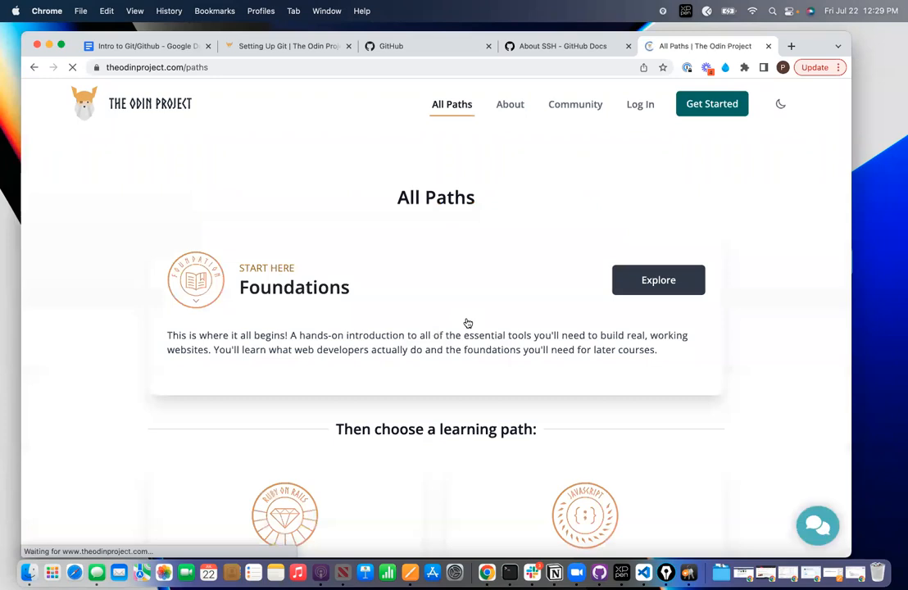
pyautogui.click(658, 279)
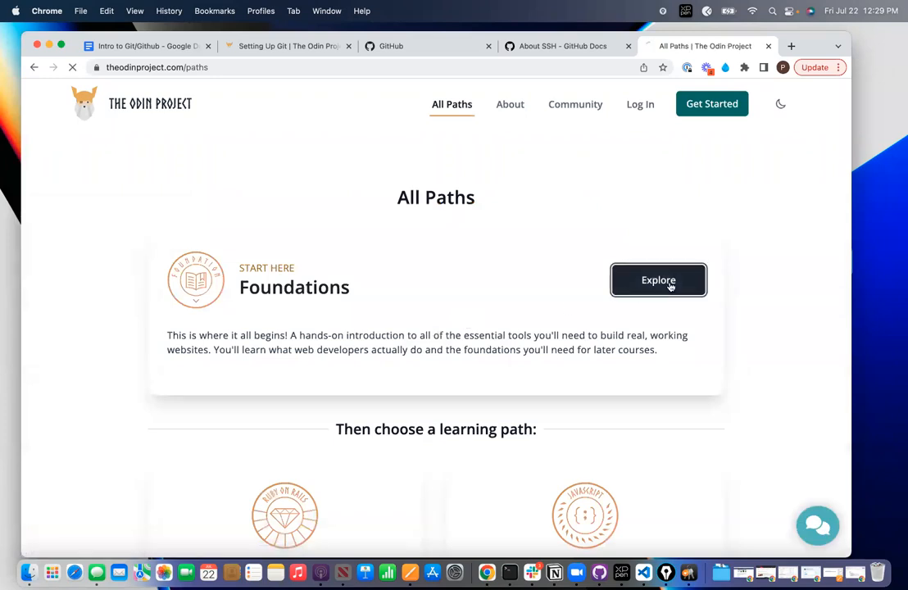
pyautogui.click(659, 279)
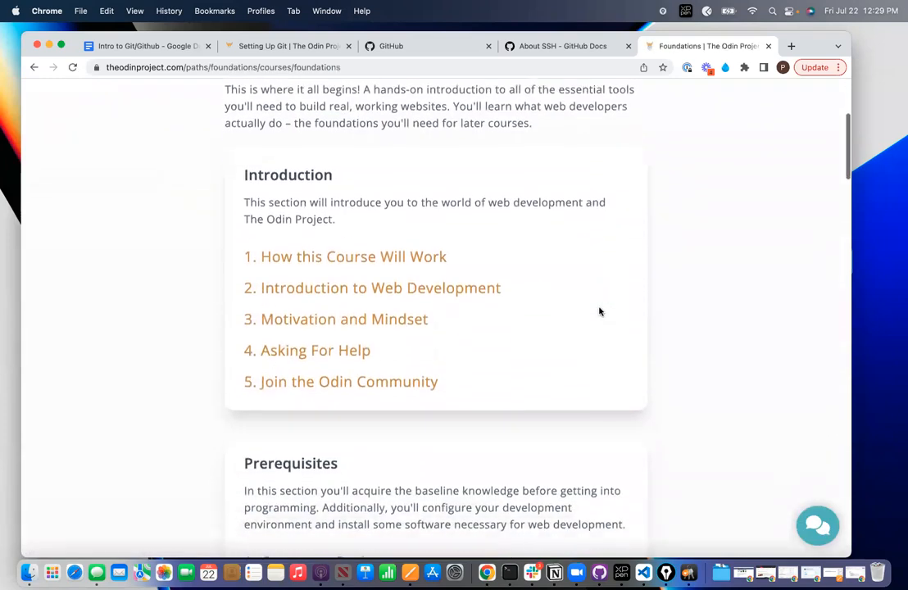
# Step: Move down to Prerequisites and enter the '7. Setting Up Git' lesson
pyautogui.scroll(-3)
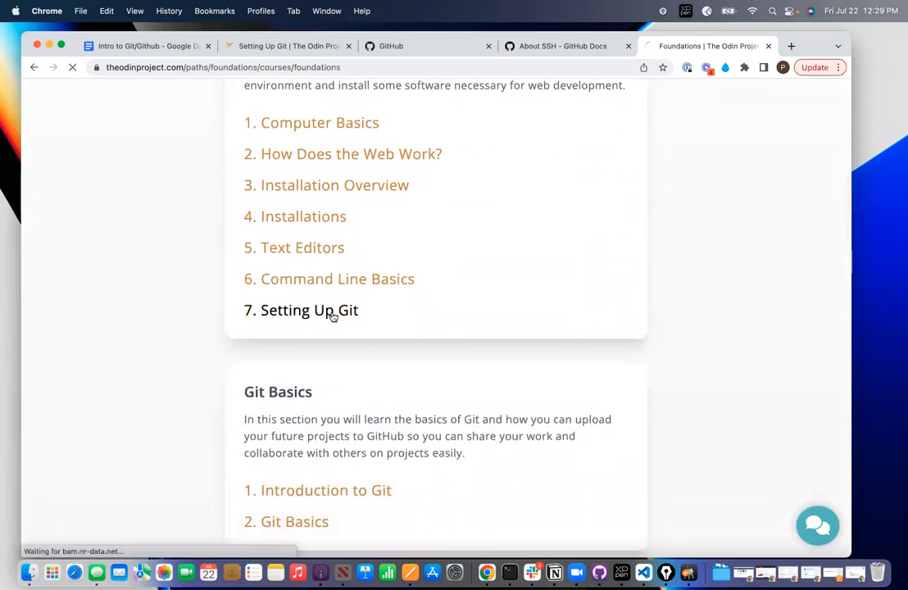
pyautogui.click(308, 310)
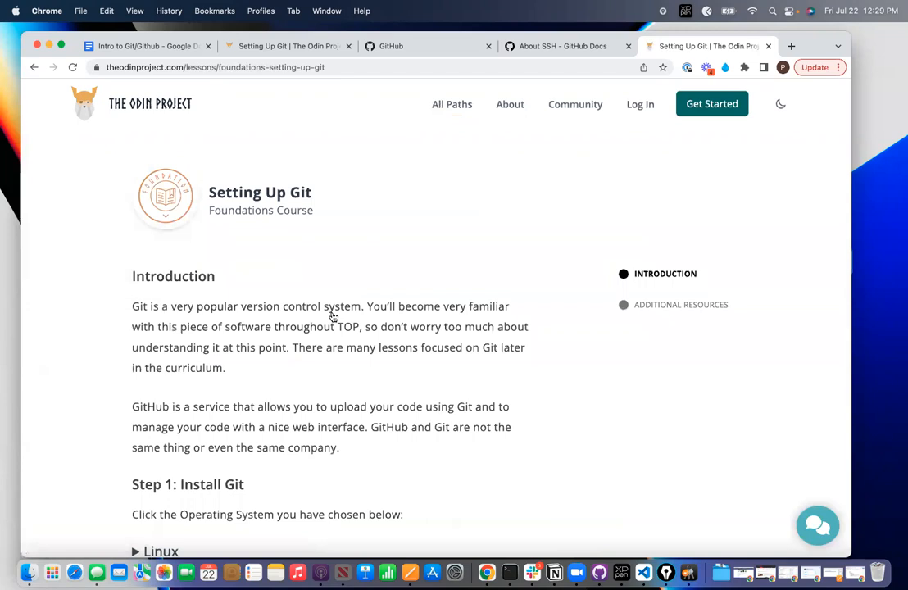
pyautogui.moveTo(426, 266)
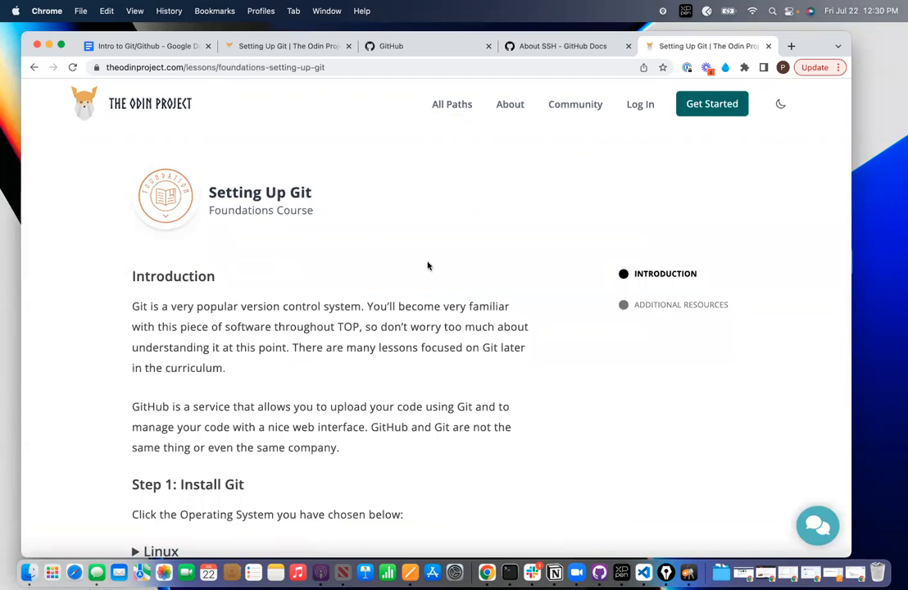
pyautogui.moveTo(515, 298)
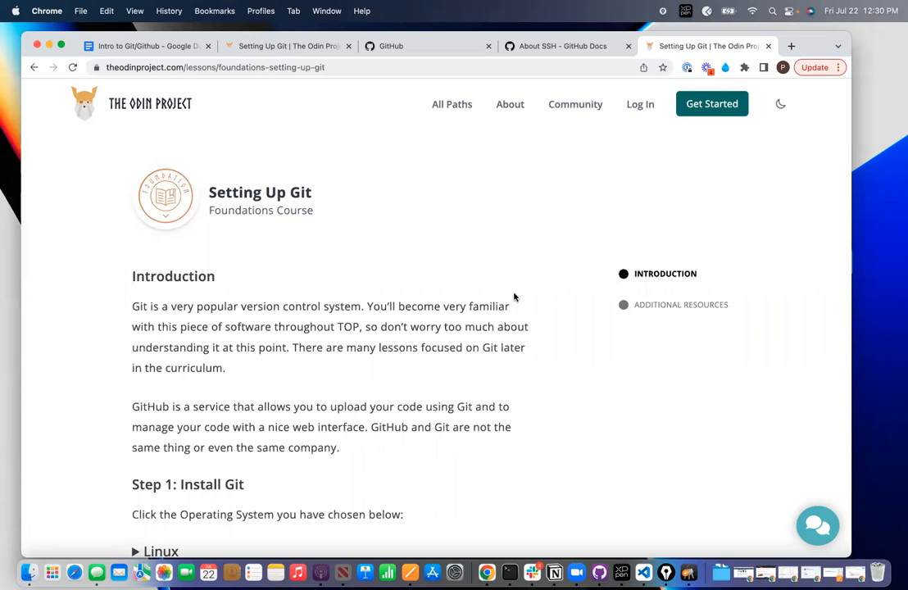
# Step: Expand the MacOS instructions under Step 1: Install Git to show the Homebrew command
pyautogui.scroll(-3)
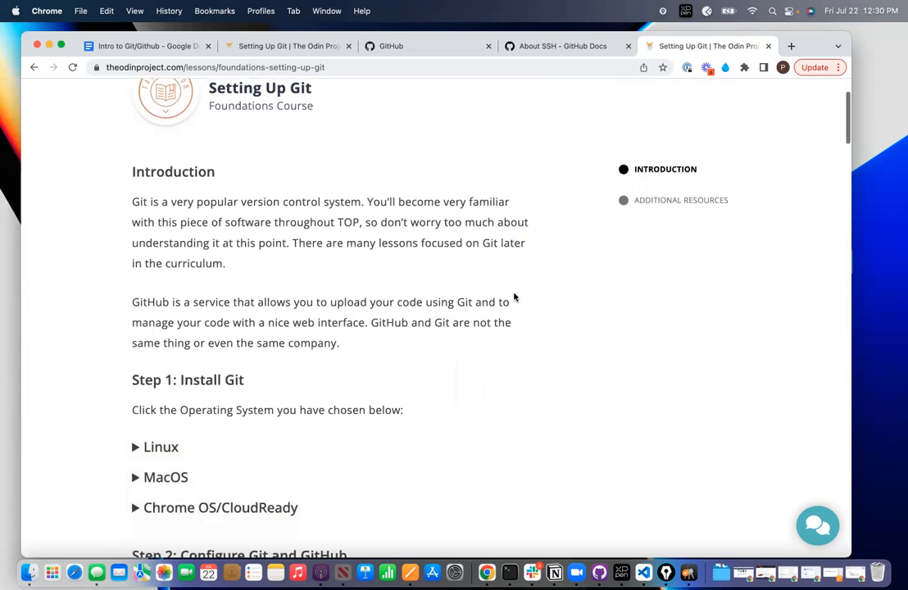
pyautogui.scroll(-3)
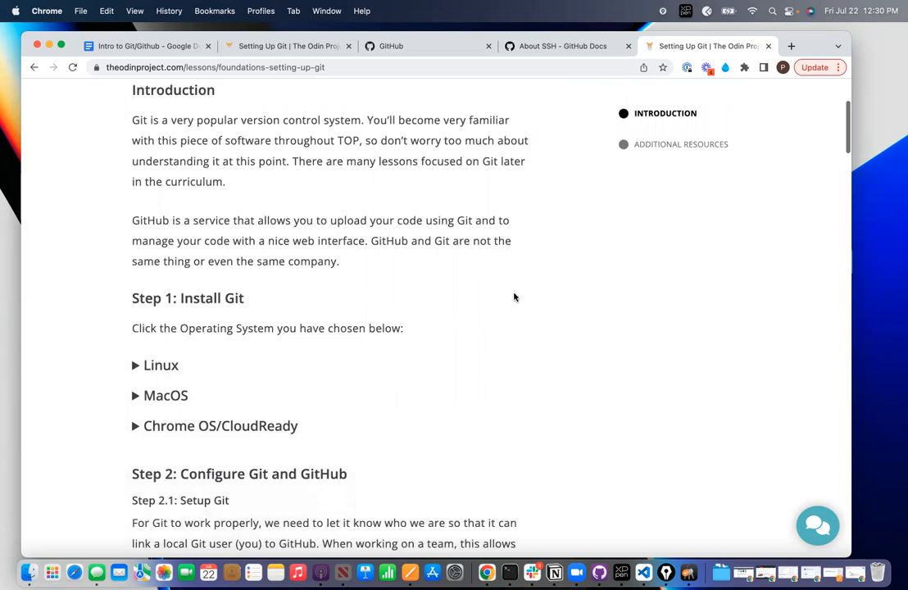
pyautogui.moveTo(361, 321)
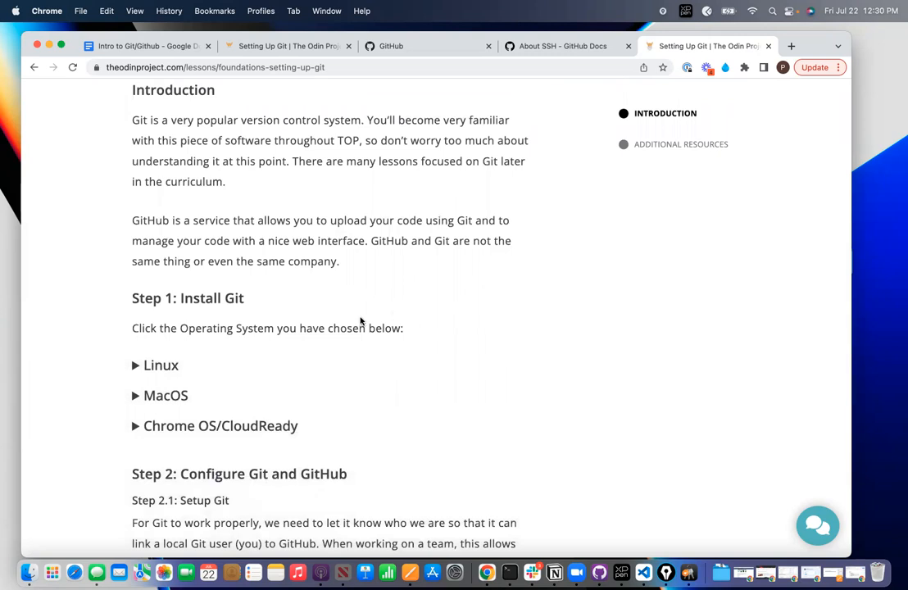
pyautogui.moveTo(363, 367)
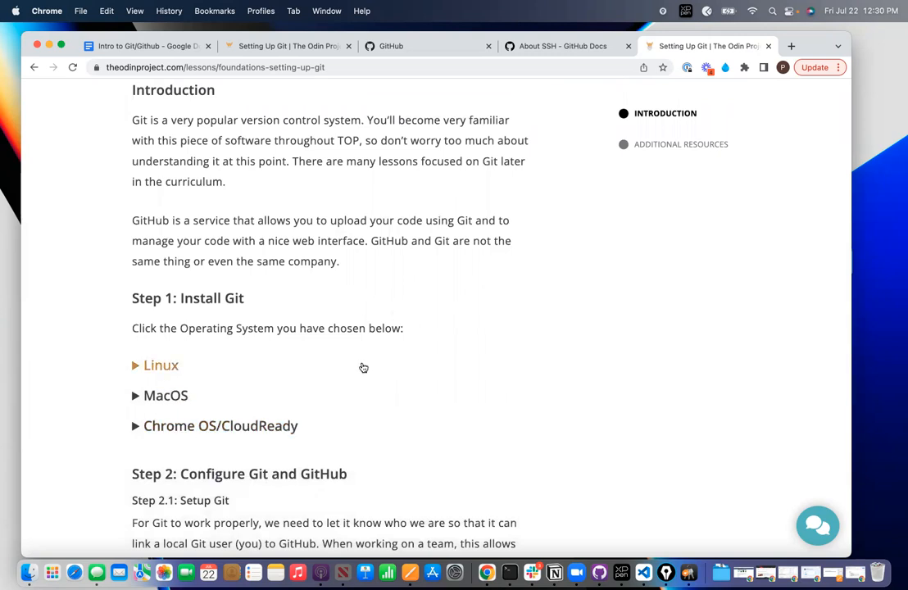
pyautogui.scroll(-3)
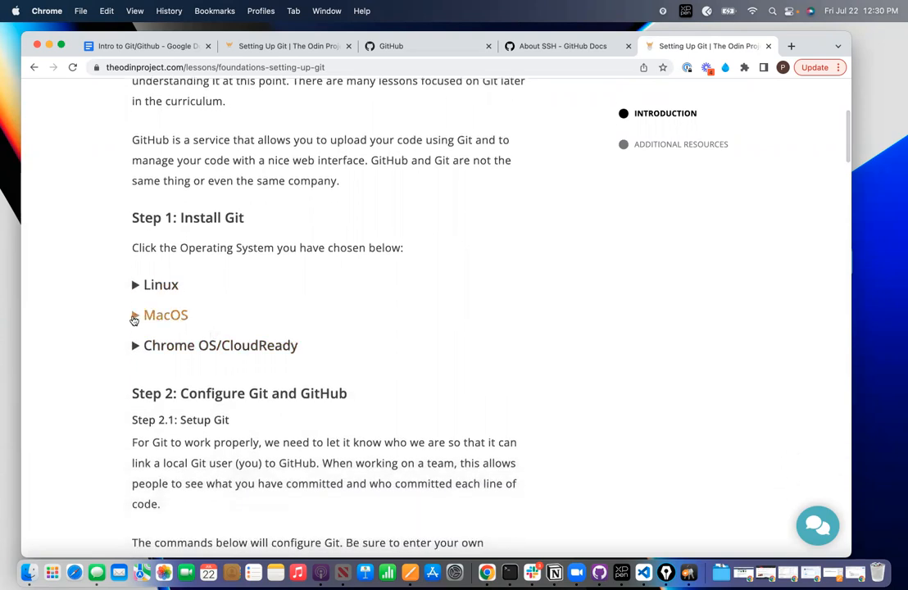
pyautogui.click(166, 315)
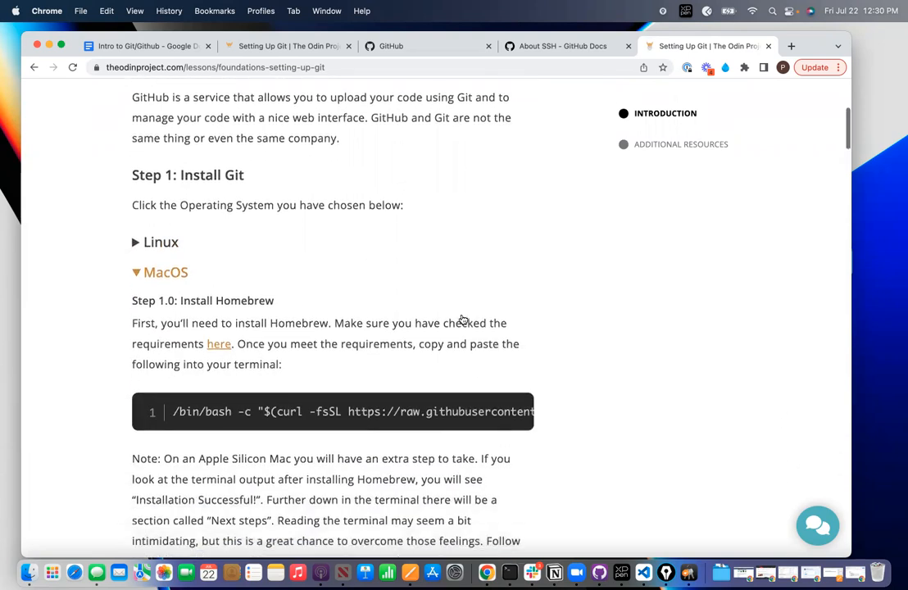
pyautogui.scroll(-3)
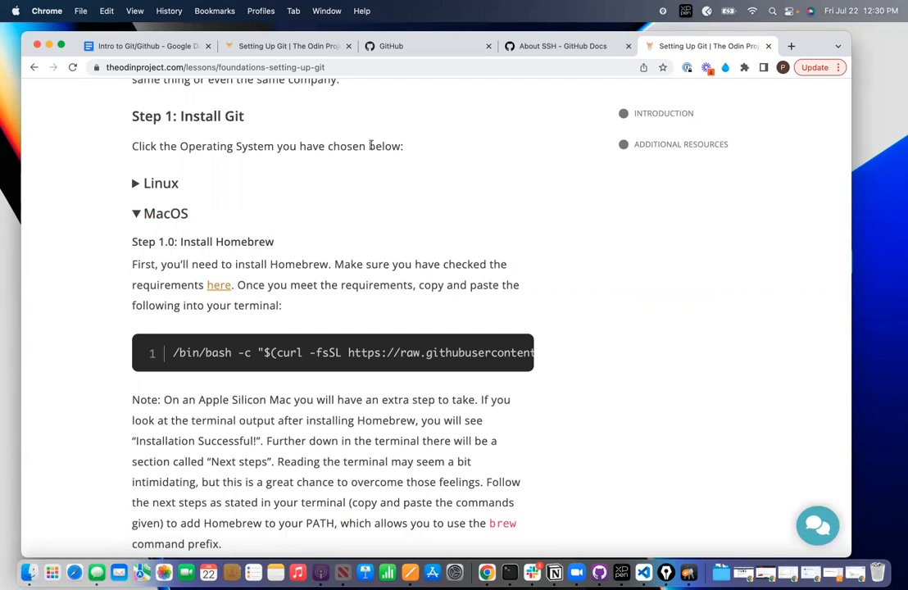
pyautogui.moveTo(147, 46)
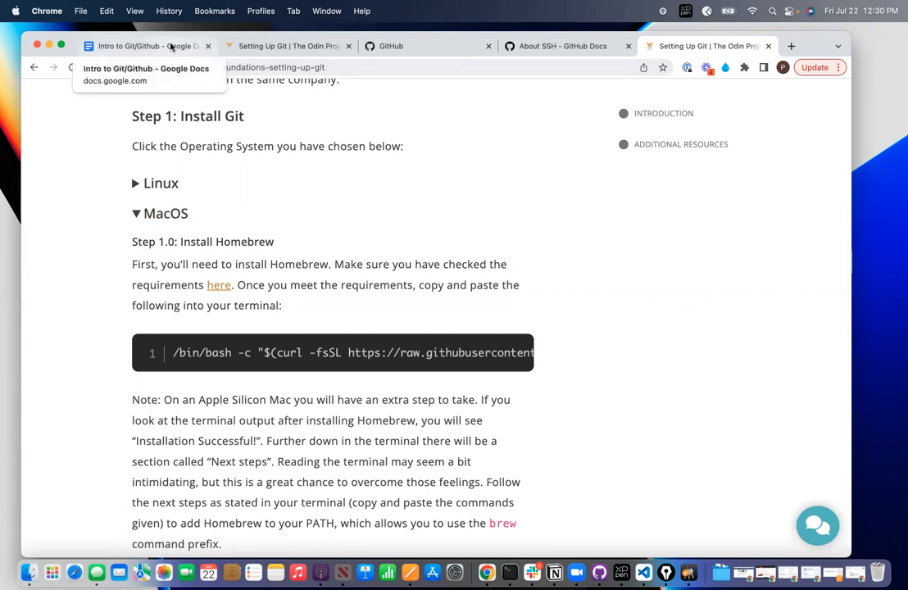
pyautogui.click(147, 46)
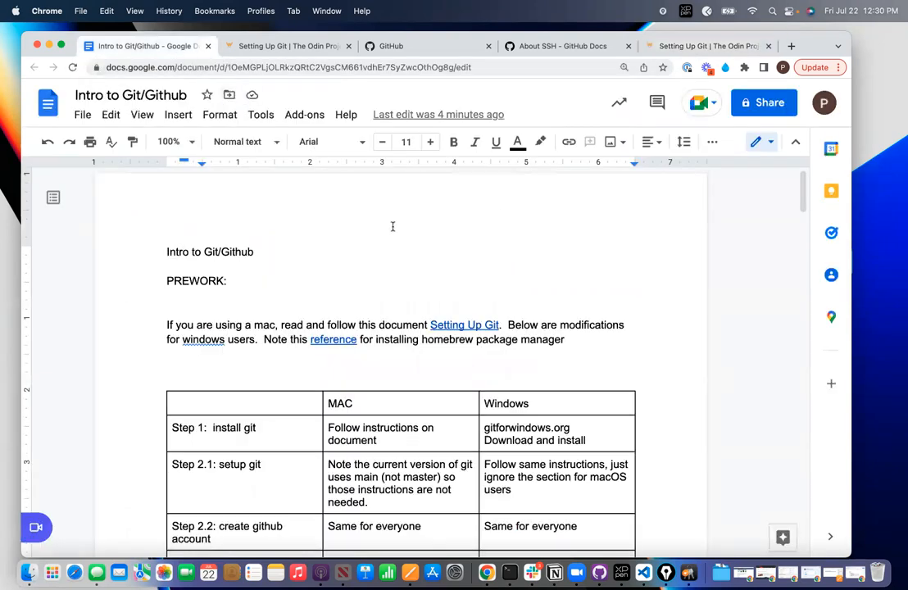
pyautogui.scroll(-3)
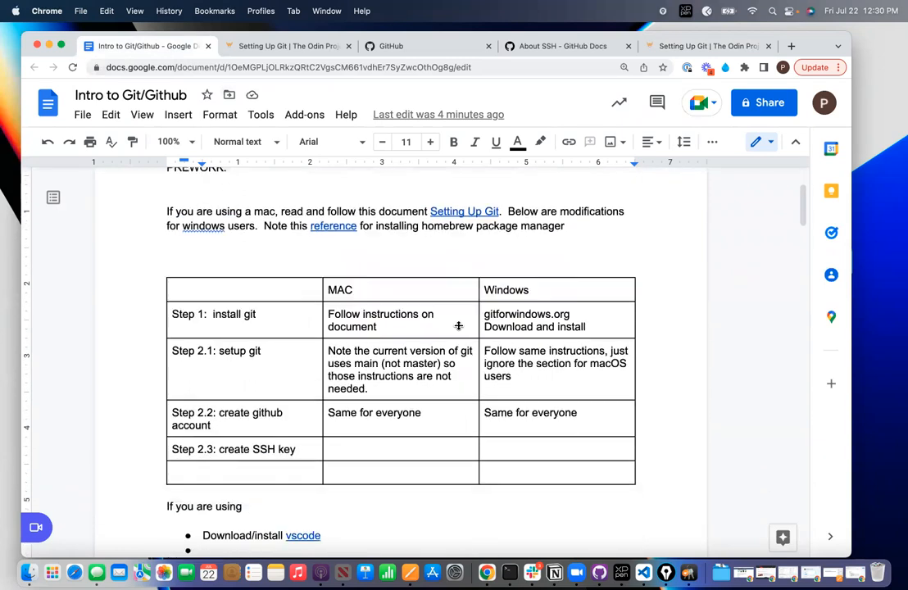
pyautogui.scroll(-3)
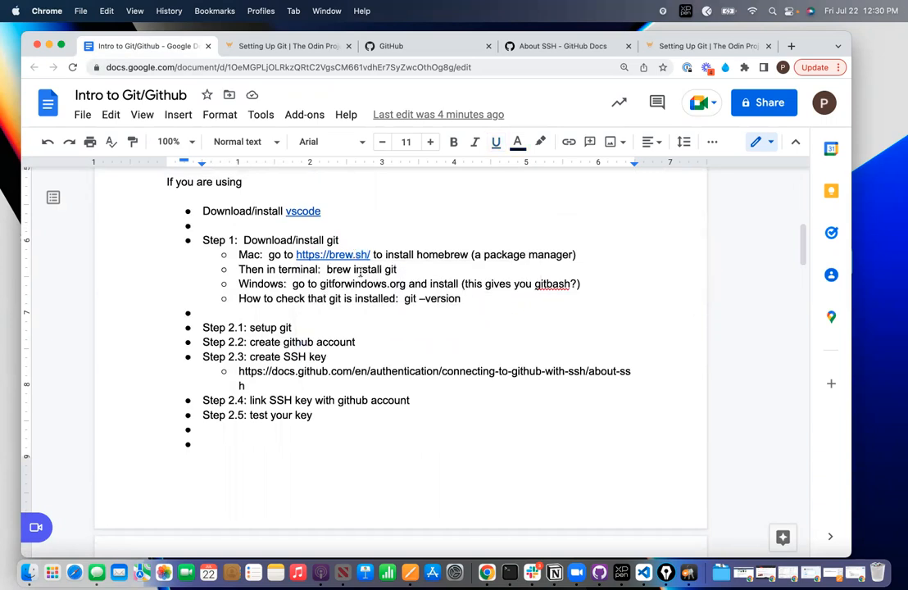
pyautogui.click(333, 254)
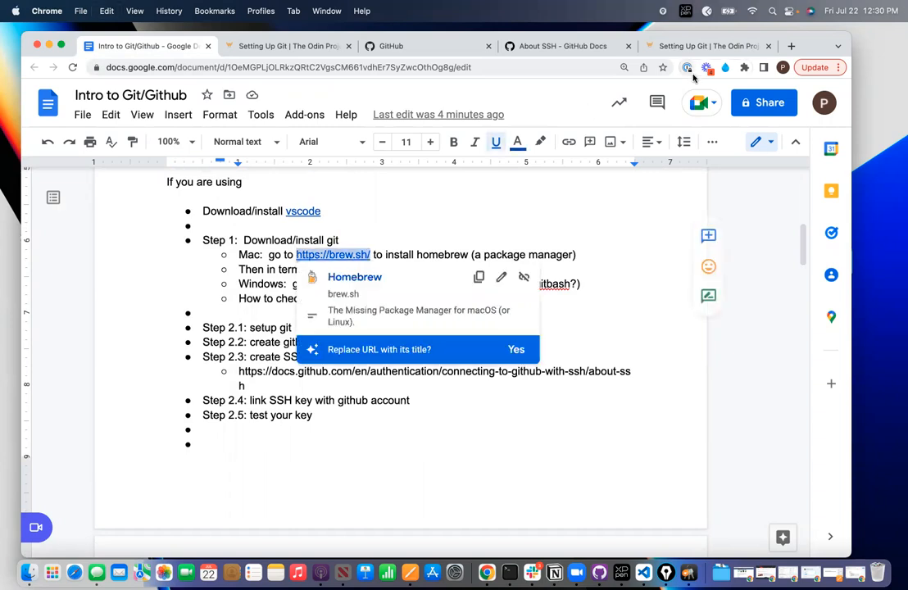
# Step: Load brew.sh in a new tab and view the Homebrew home page's install command
pyautogui.click(791, 46)
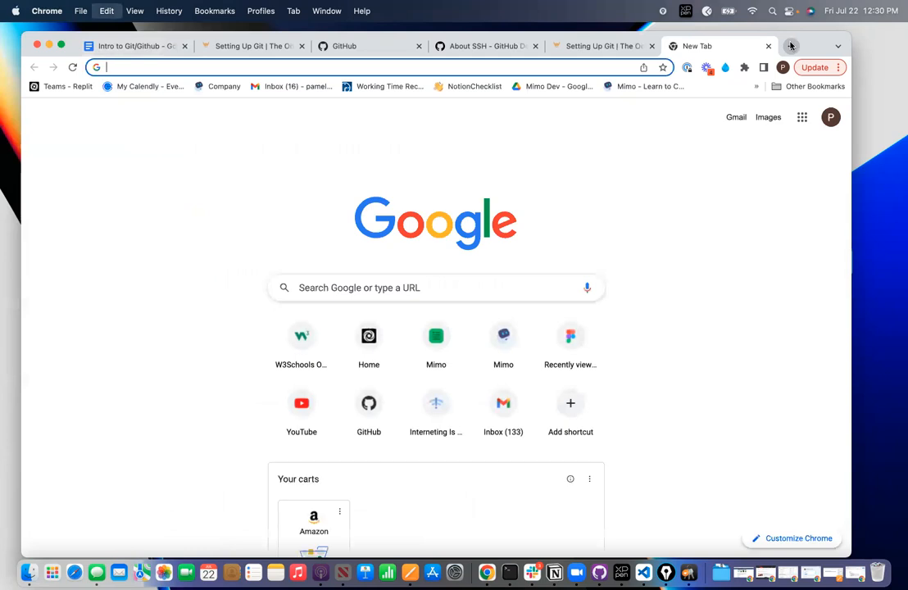
pyautogui.write('brew.sh')
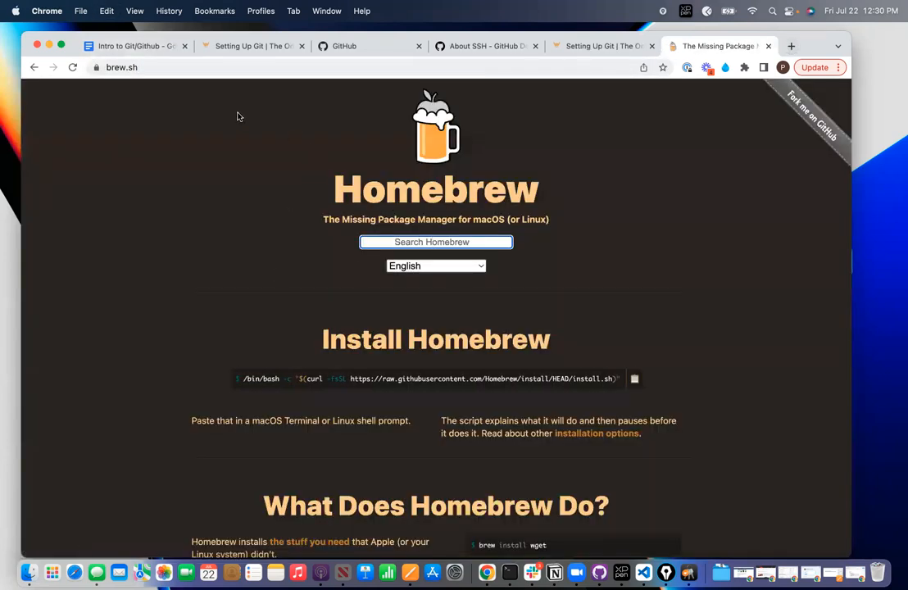
pyautogui.moveTo(462, 170)
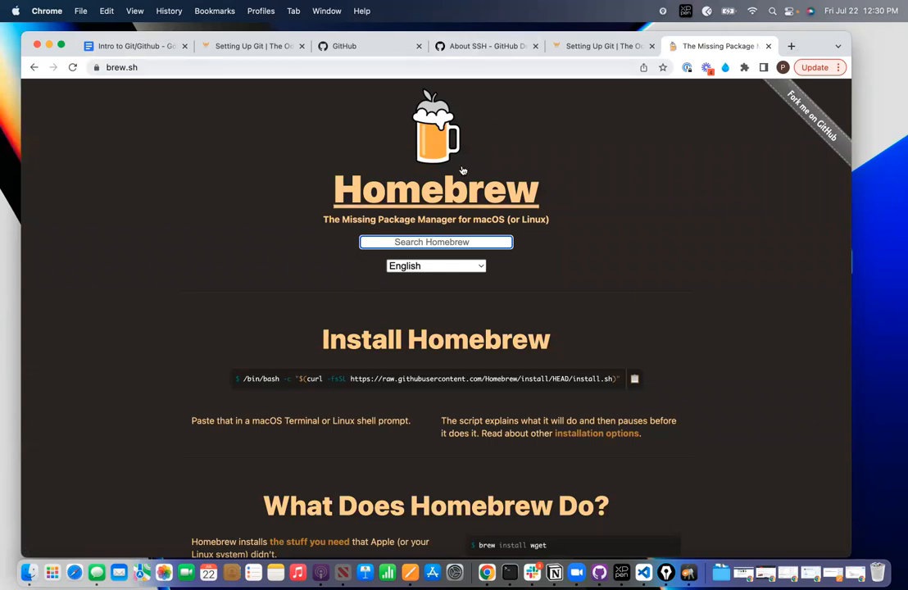
pyautogui.click(603, 46)
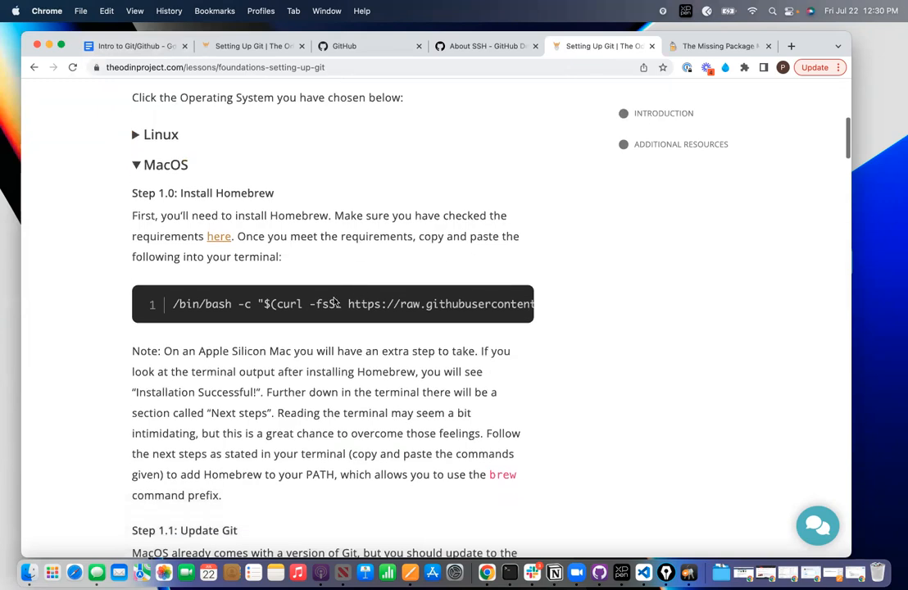
pyautogui.moveTo(479, 292)
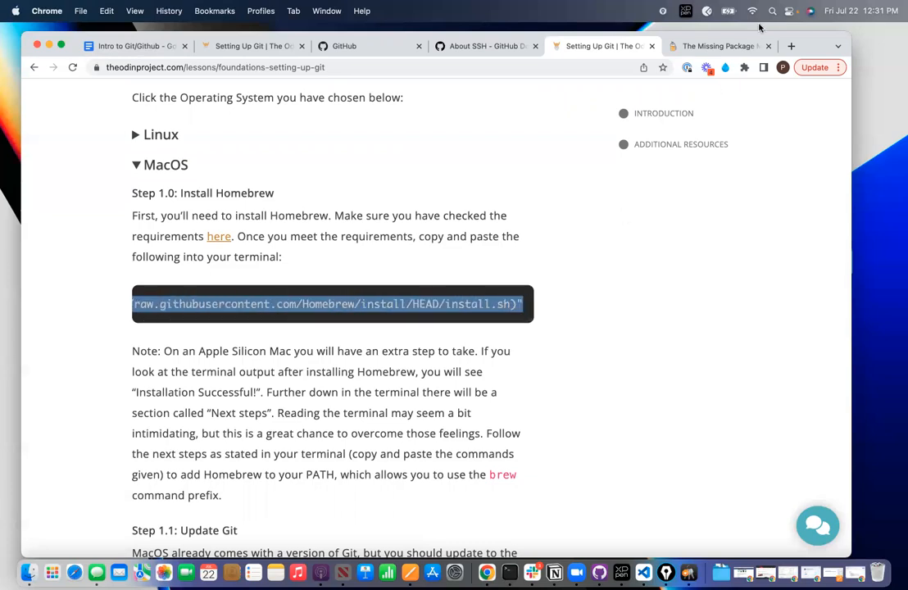
pyautogui.click(719, 46)
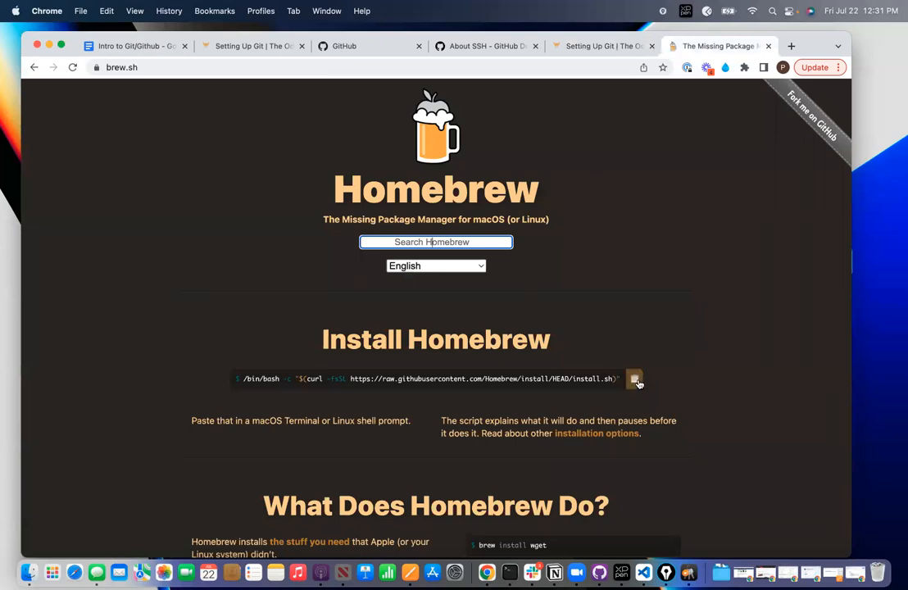
# Step: Copy the one-line Homebrew install command from brew.sh
pyautogui.click(635, 379)
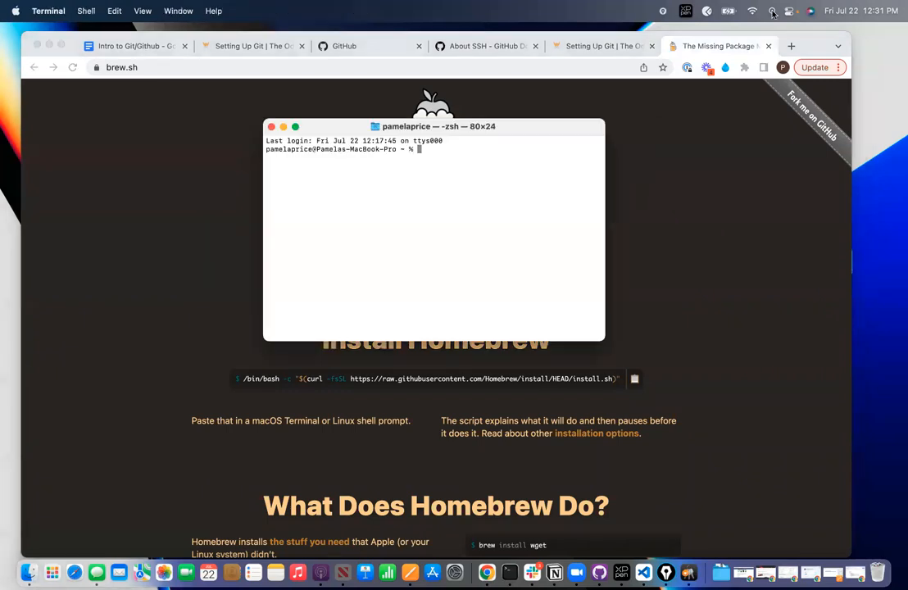
pyautogui.moveTo(765, 98)
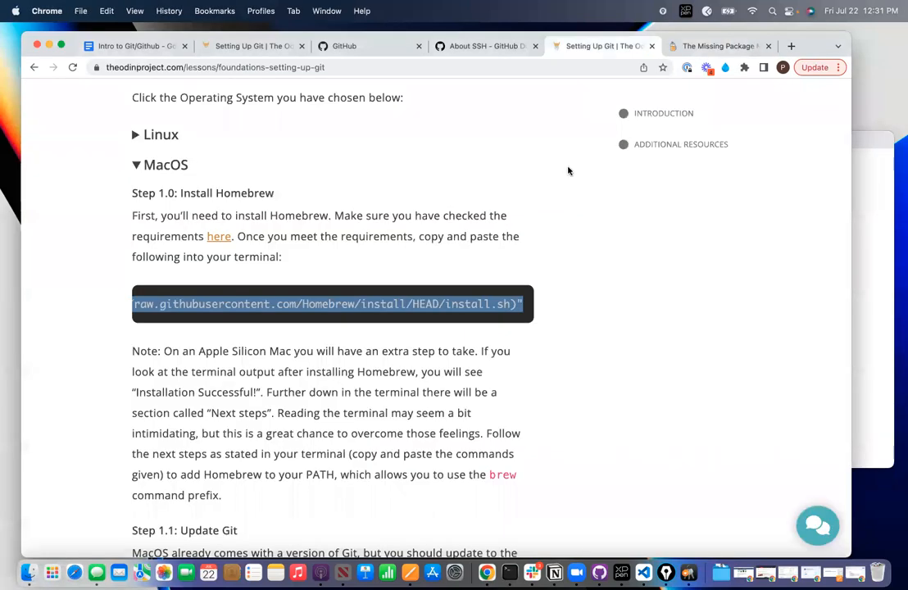
pyautogui.scroll(-3)
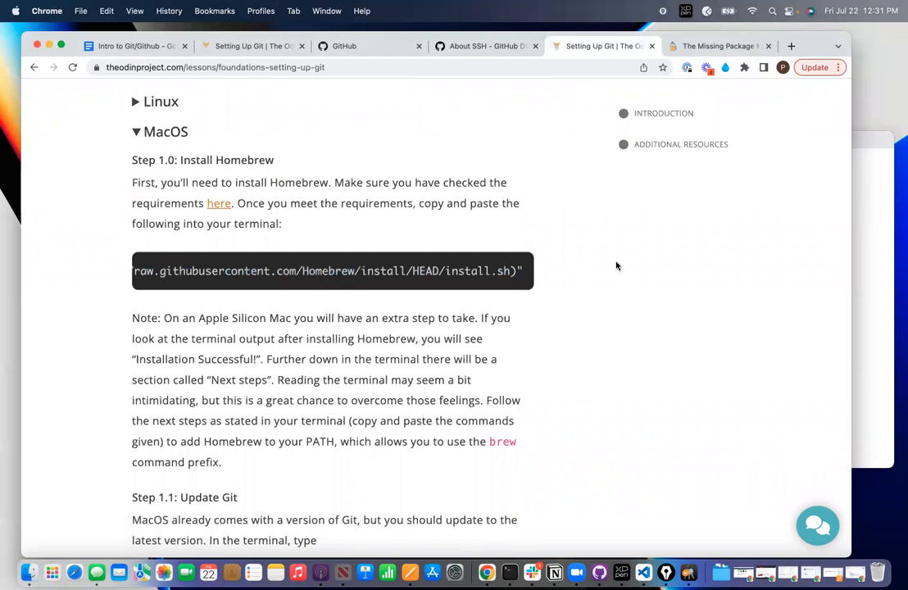
pyautogui.scroll(-3)
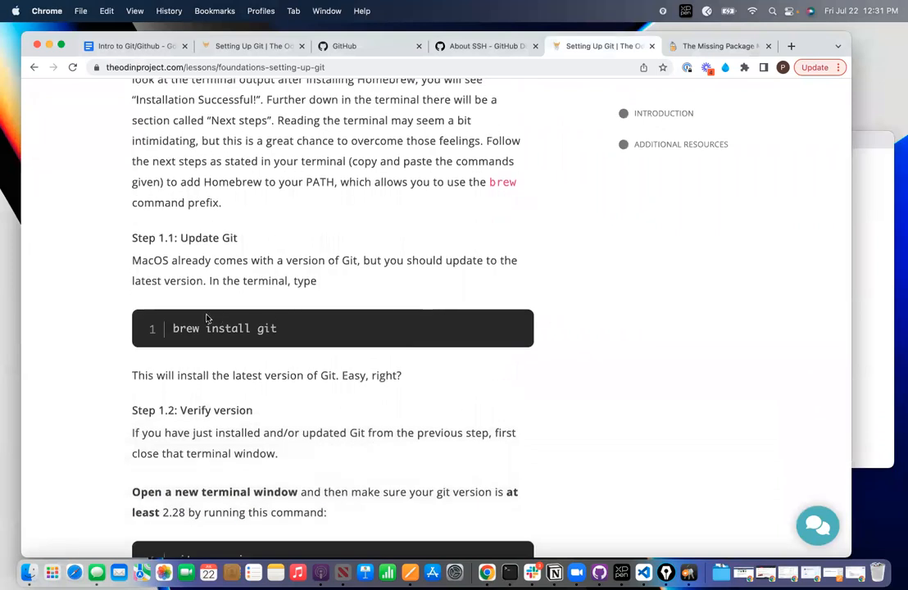
pyautogui.moveTo(305, 331)
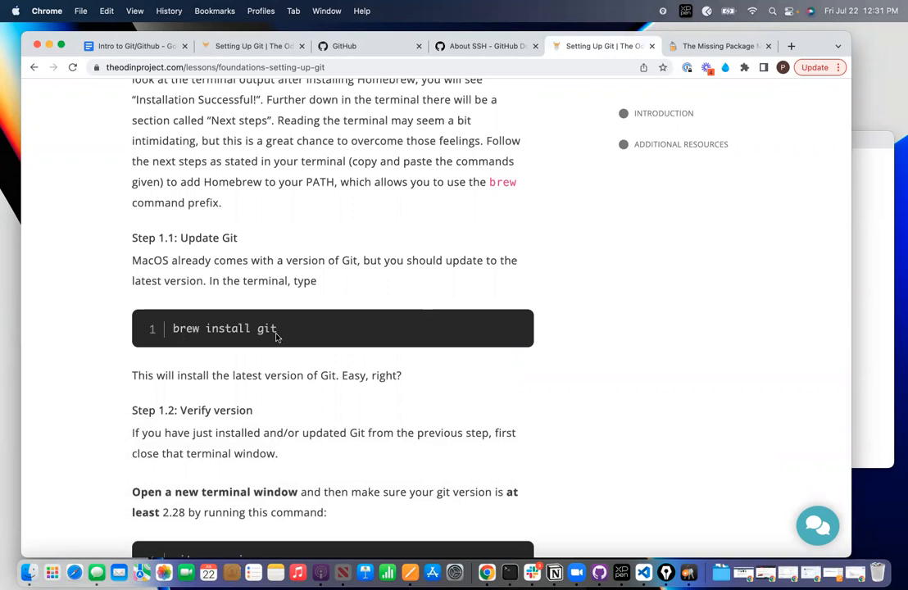
pyautogui.moveTo(553, 356)
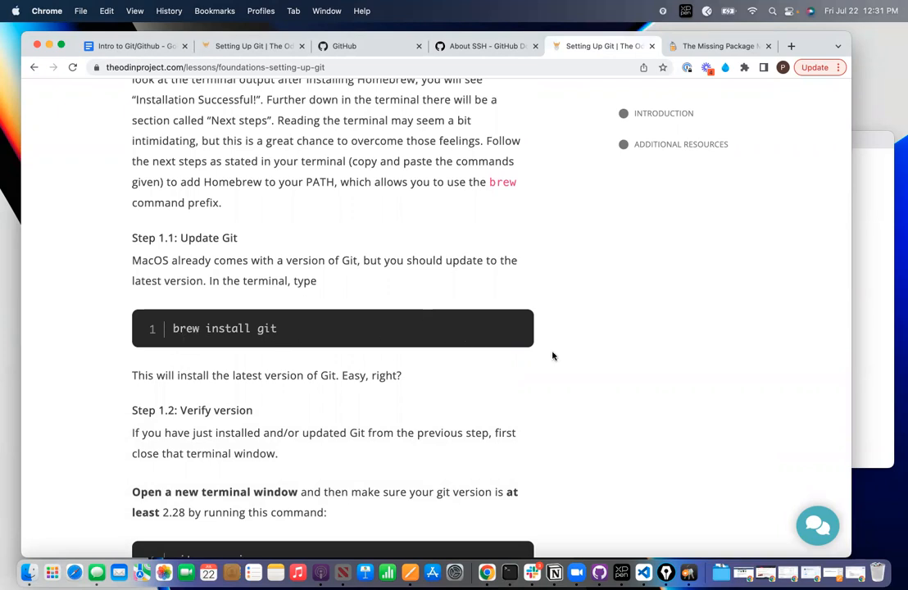
pyautogui.scroll(-3)
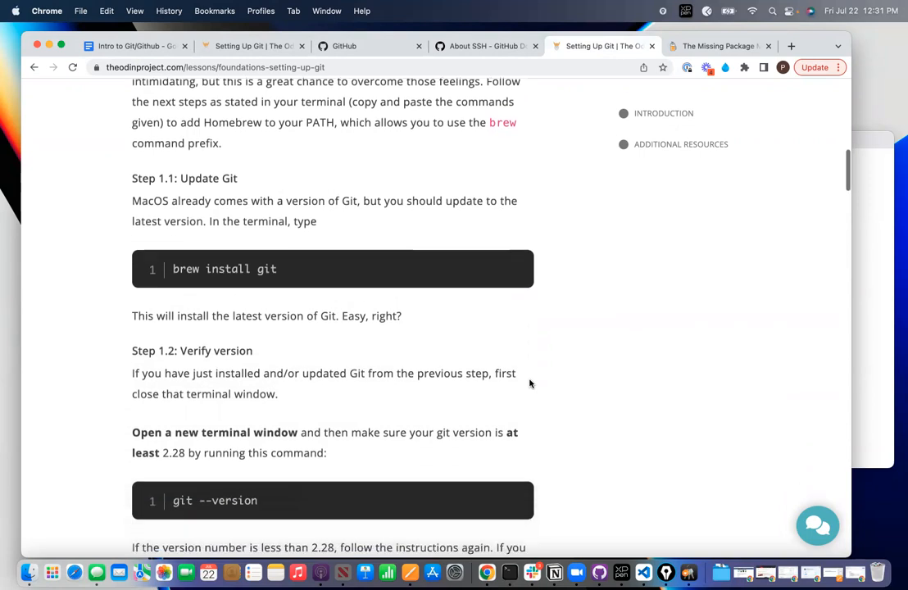
pyautogui.scroll(-3)
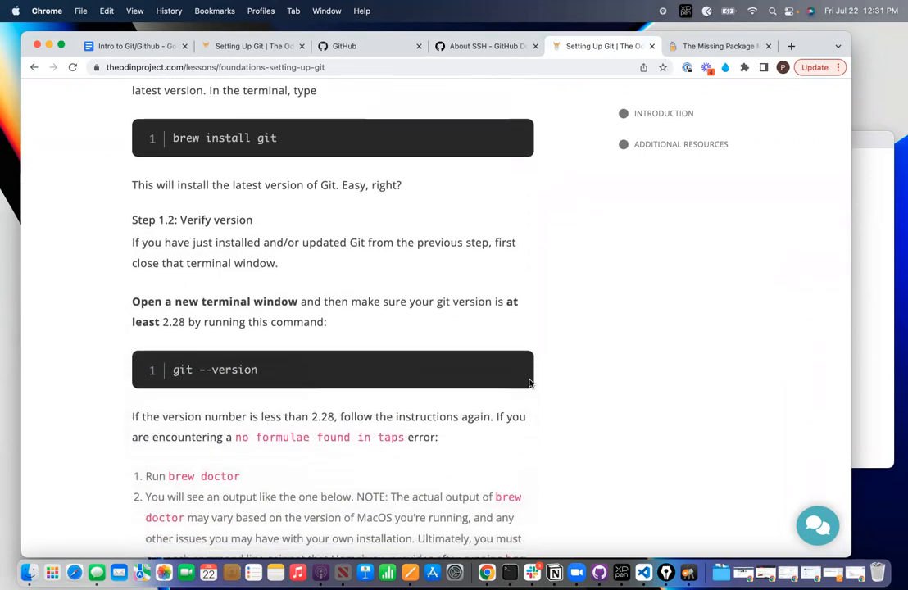
# Step: Run git --version in Terminal, which reports git version 2.32.1
pyautogui.scroll(-3)
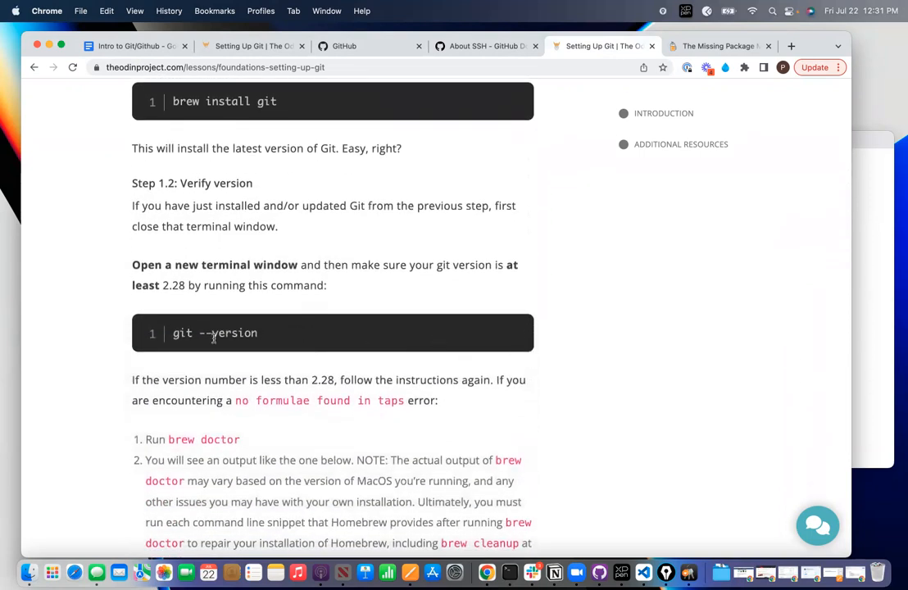
pyautogui.scroll(-3)
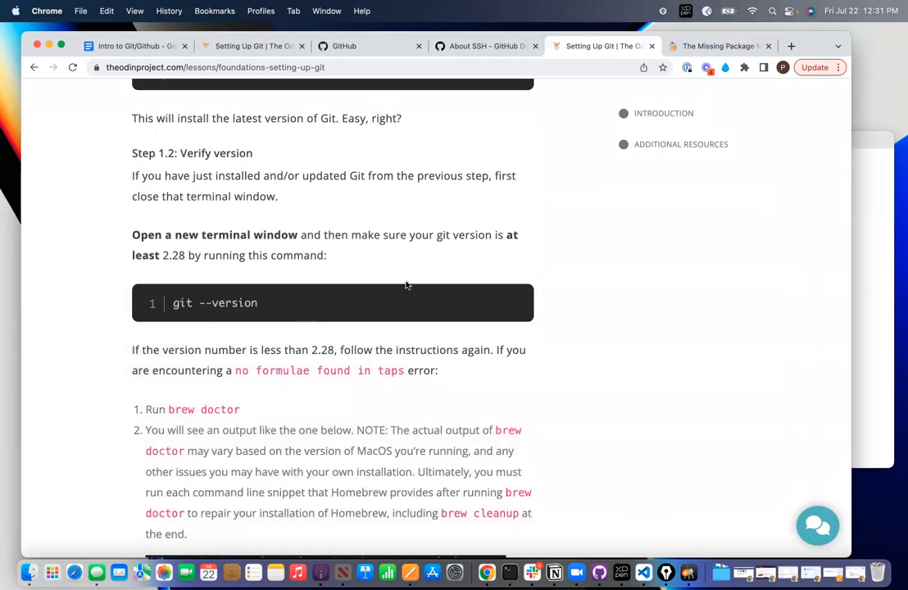
pyautogui.moveTo(877, 276)
pyautogui.write('git')
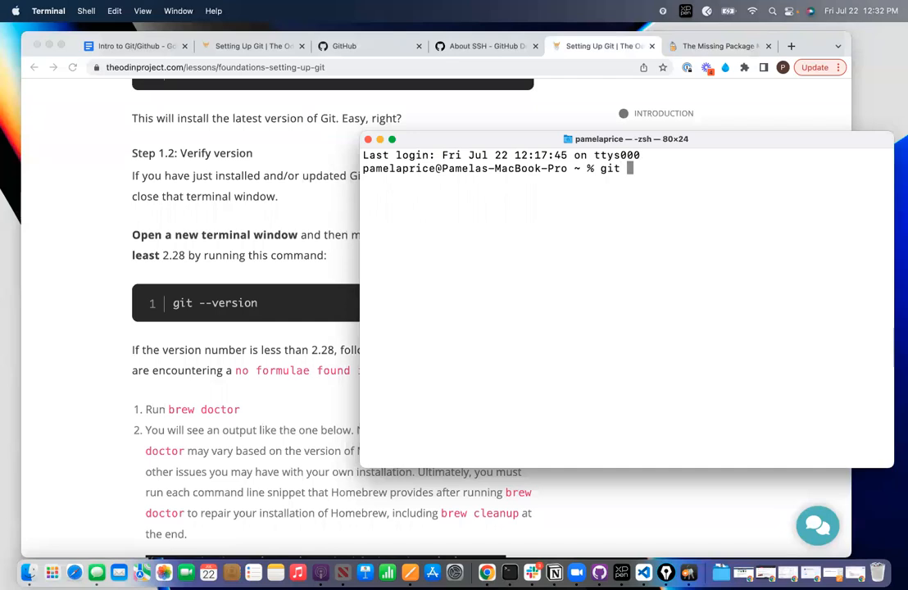
pyautogui.write('--version')
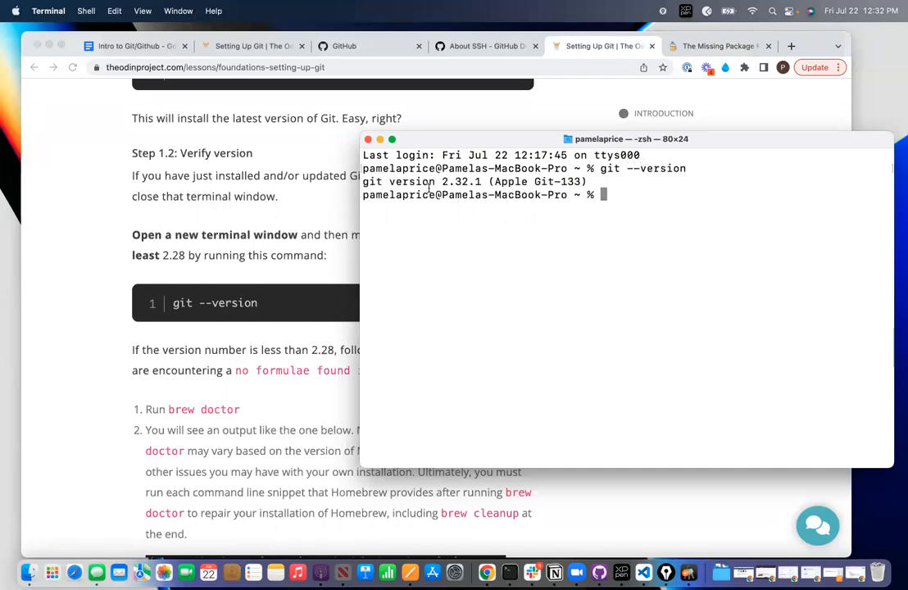
# Step: Bring the lesson back and move down to Step 2: Configure Git and GitHub
pyautogui.click(53, 335)
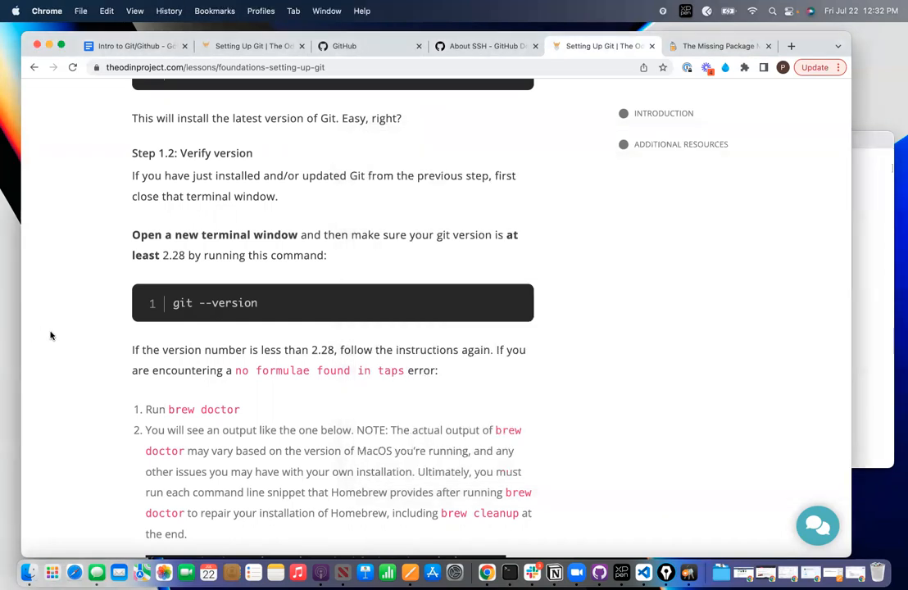
pyautogui.scroll(-3)
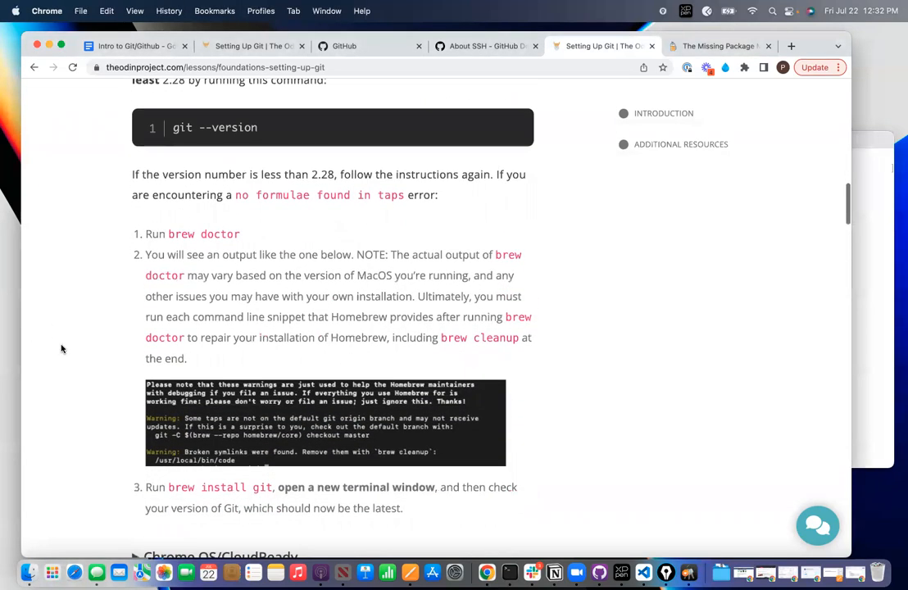
pyautogui.scroll(-3)
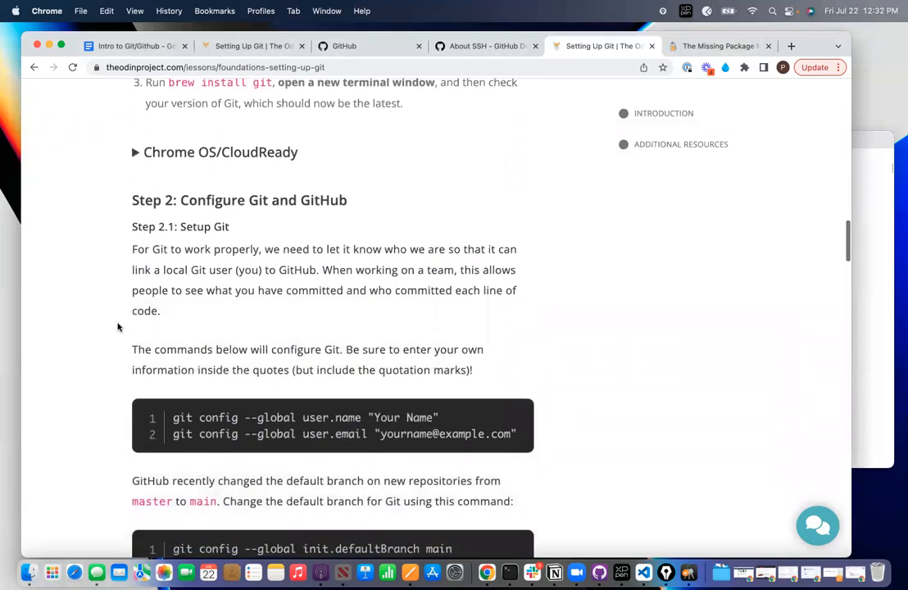
# Step: Read down the lesson to the git config commands for name, email, default branch and .DS_Store
pyautogui.scroll(-3)
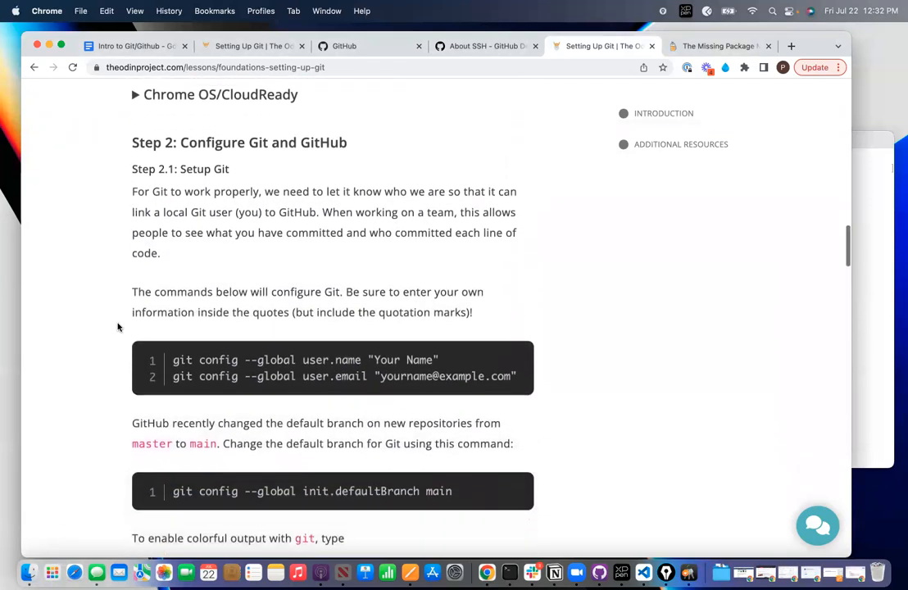
pyautogui.scroll(-3)
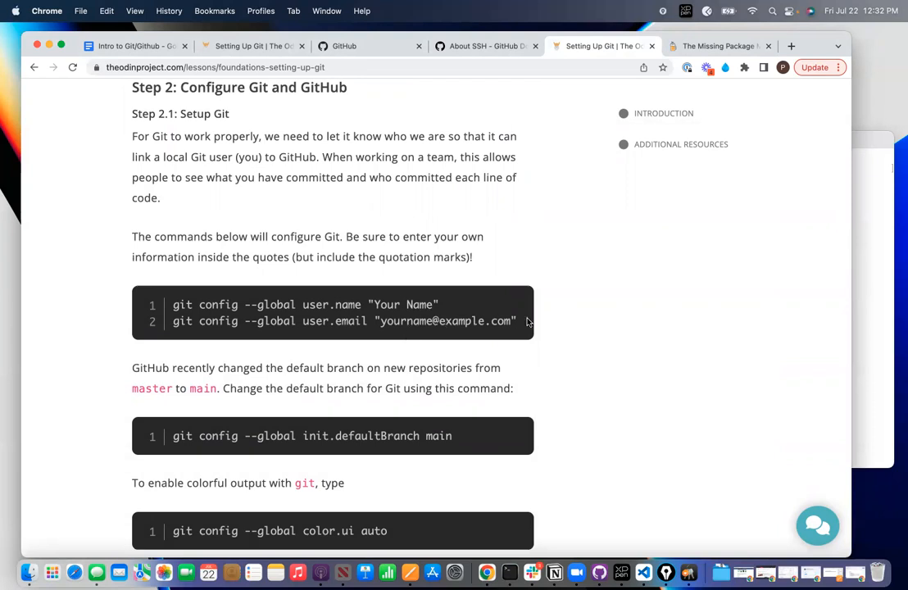
pyautogui.scroll(-3)
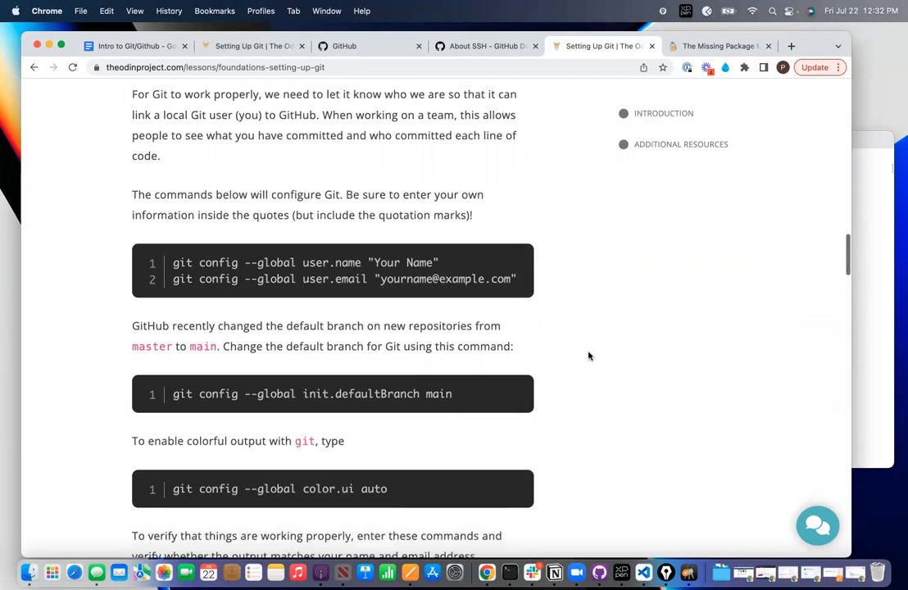
pyautogui.scroll(-3)
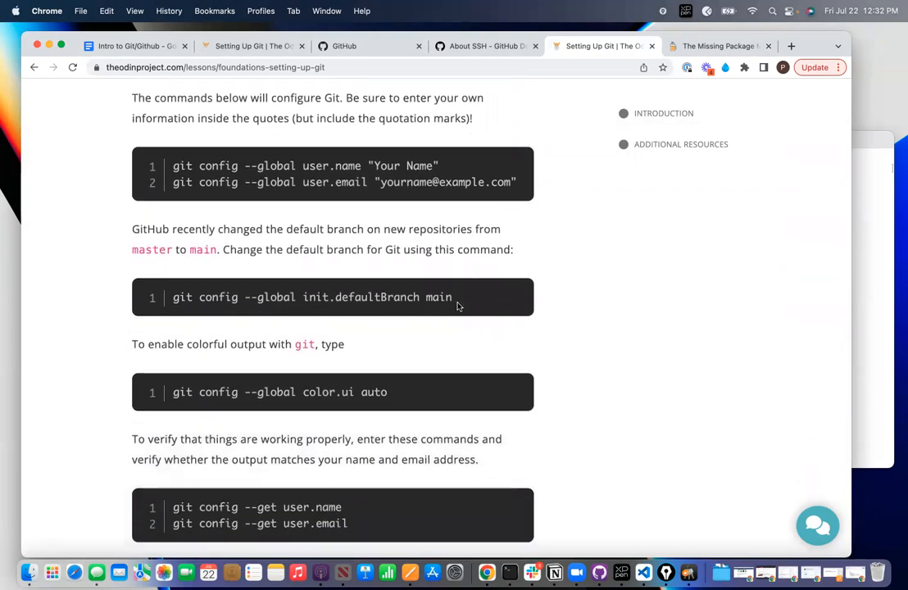
pyautogui.moveTo(544, 307)
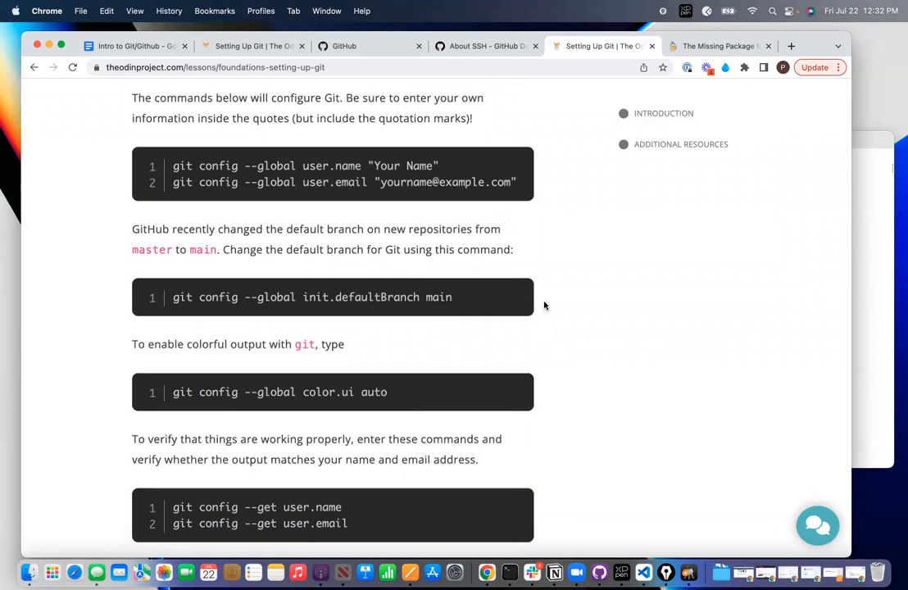
pyautogui.moveTo(590, 310)
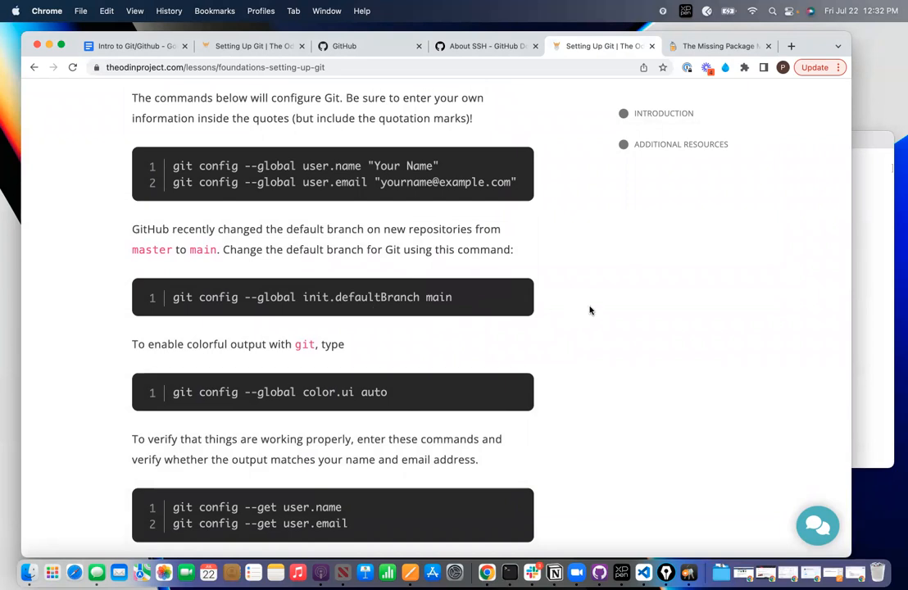
pyautogui.moveTo(583, 309)
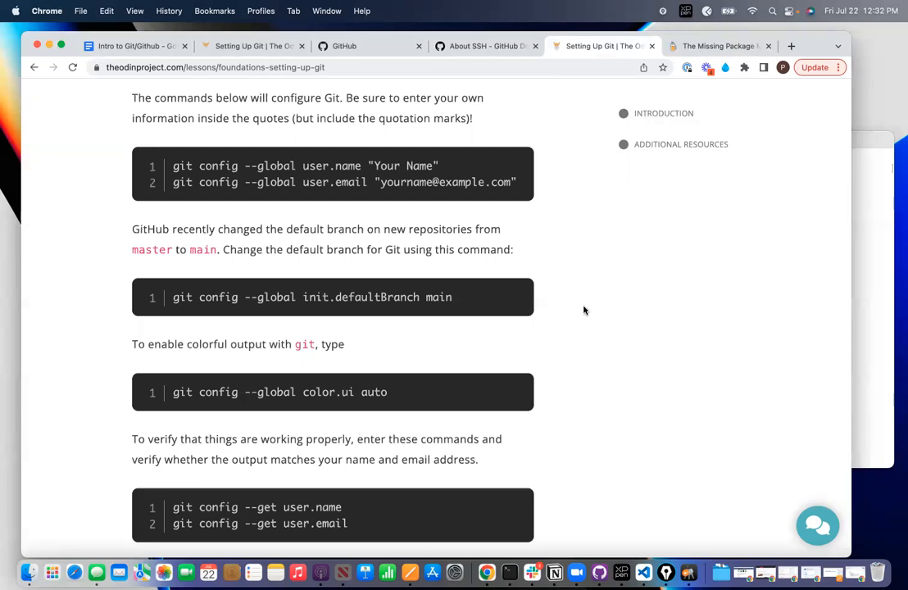
pyautogui.scroll(-3)
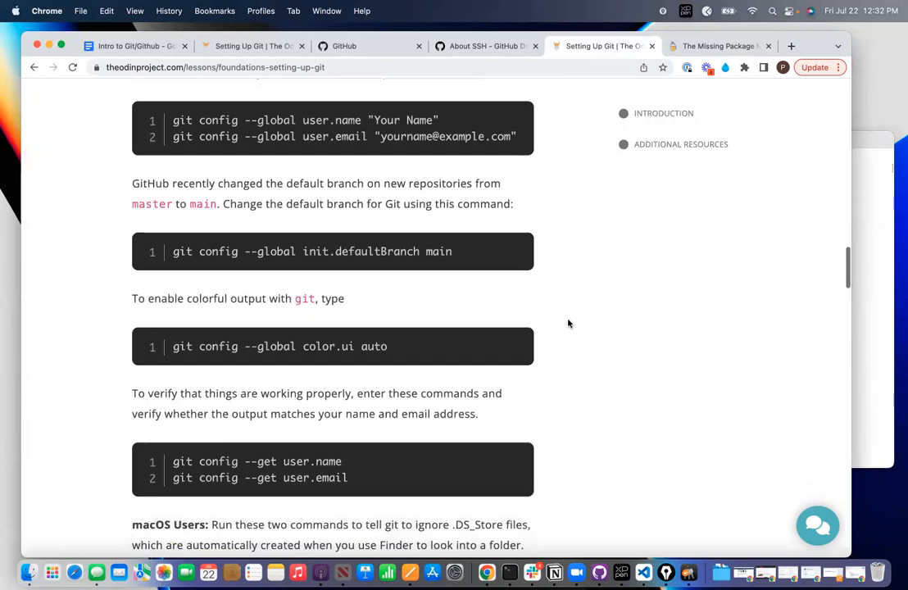
pyautogui.scroll(-3)
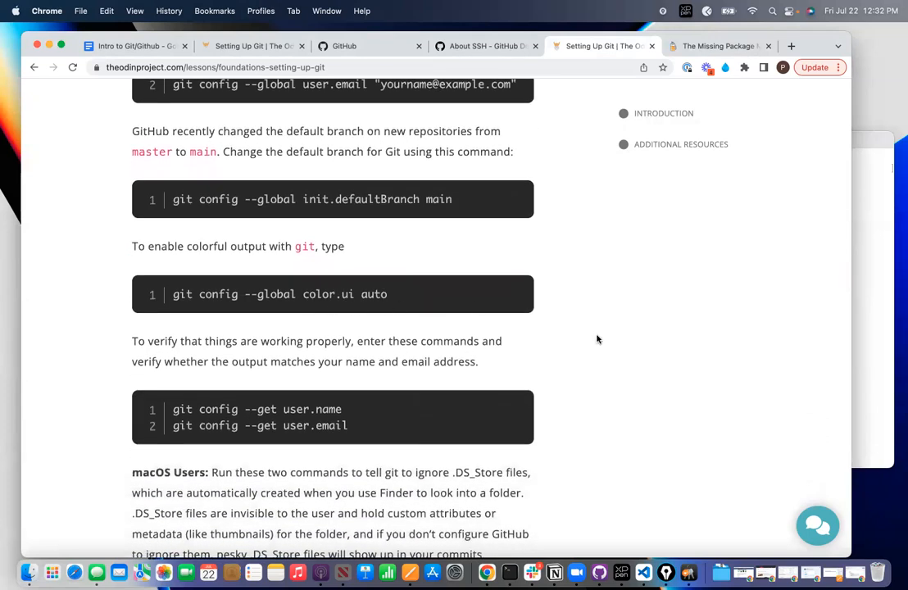
pyautogui.scroll(-3)
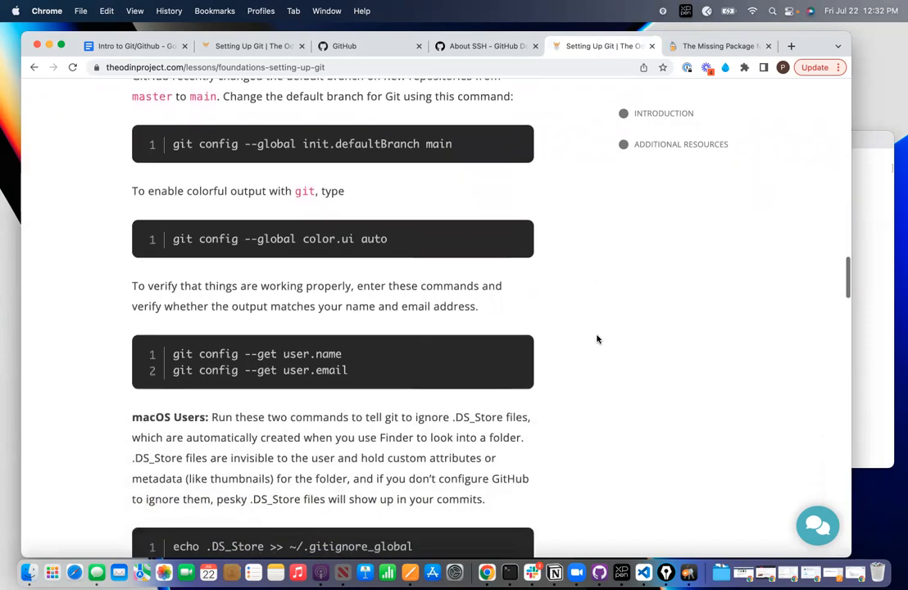
pyautogui.scroll(-3)
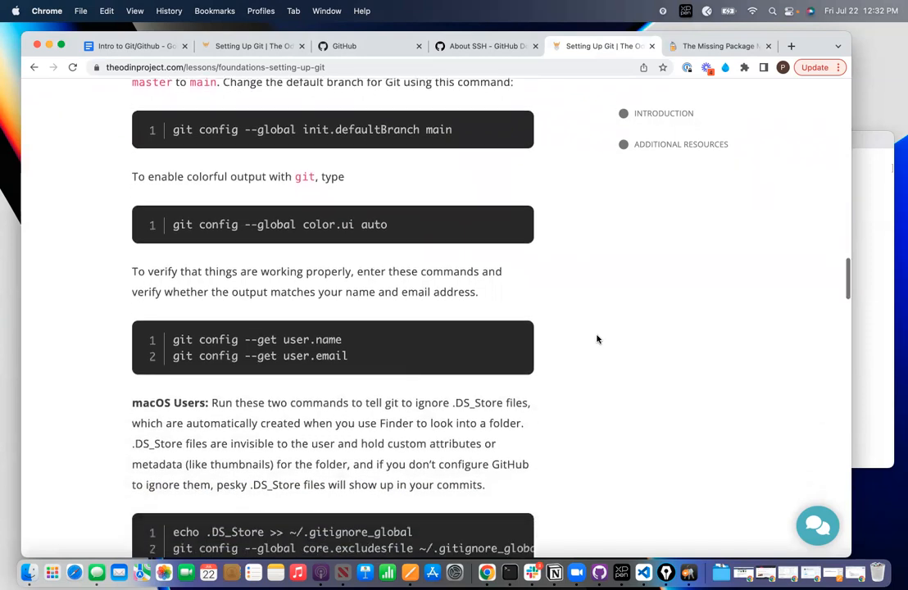
pyautogui.scroll(-3)
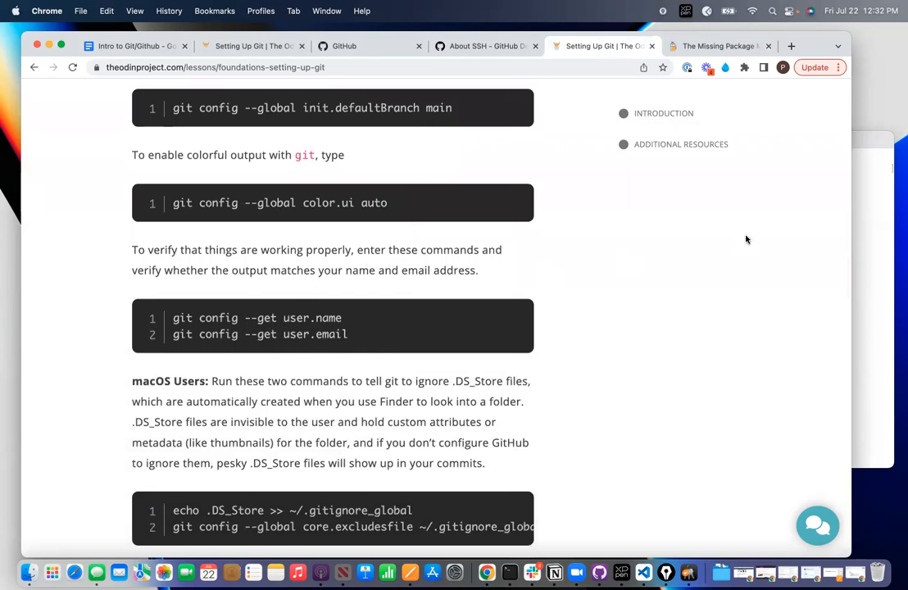
pyautogui.moveTo(871, 246)
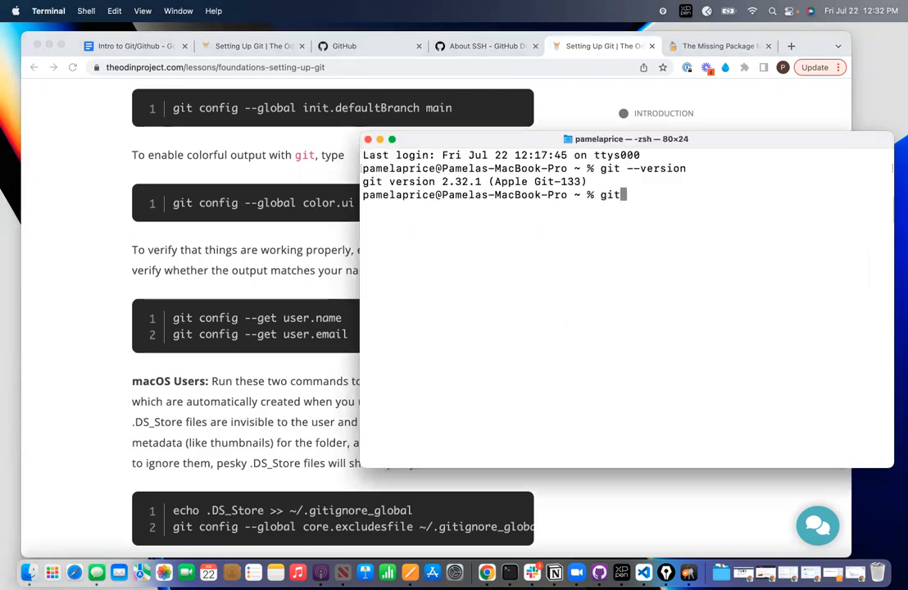
# Step: Begin entering 'git config --get user' at the Terminal prompt
pyautogui.write('config')
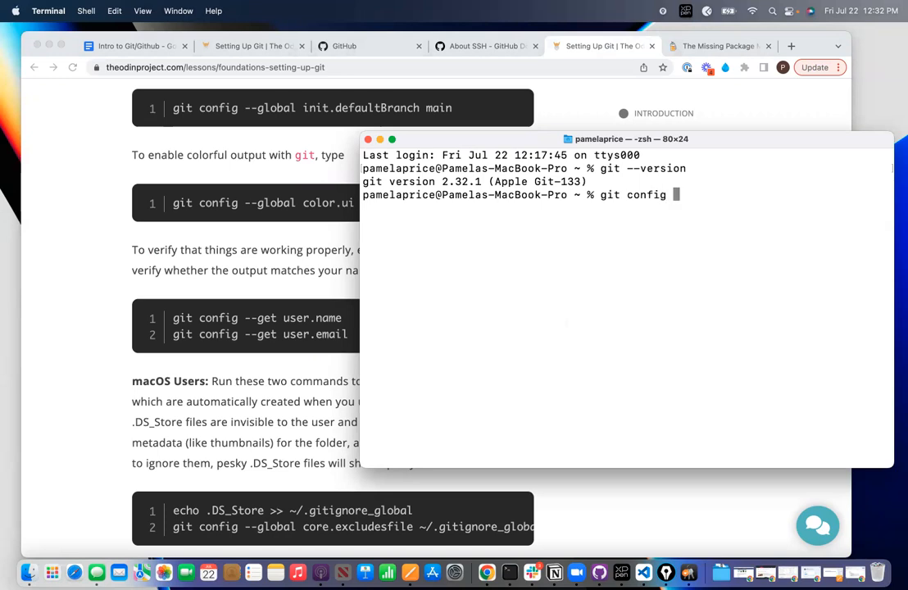
pyautogui.write('--get use')
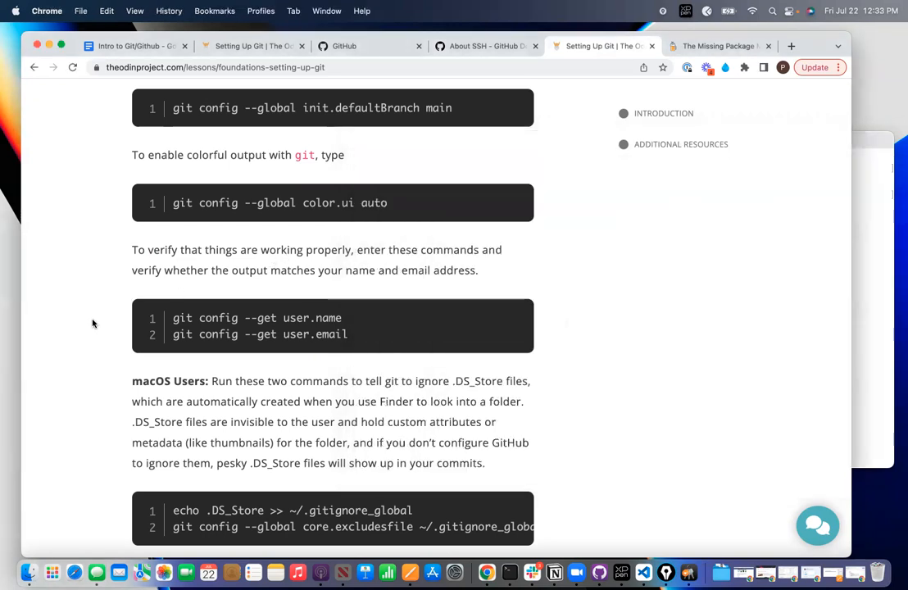
# Step: Read down the lesson to Step 2.2 GitHub account and Step 2.3 SSH key
pyautogui.scroll(-3)
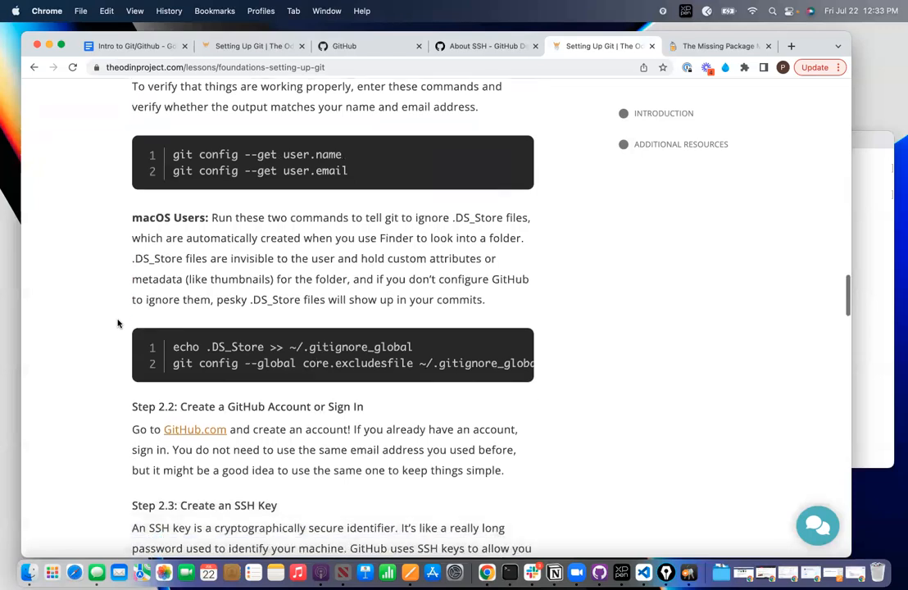
pyautogui.scroll(-3)
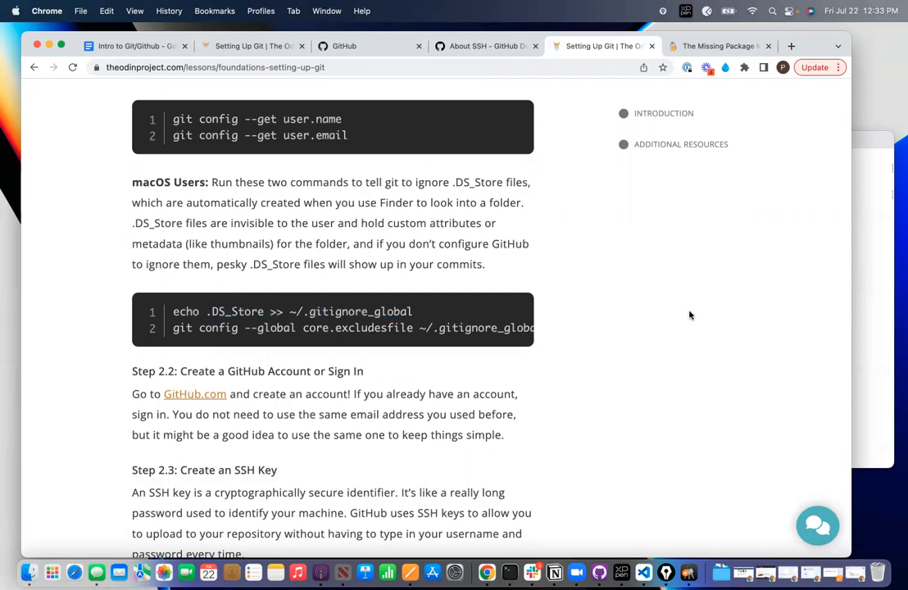
pyautogui.scroll(-3)
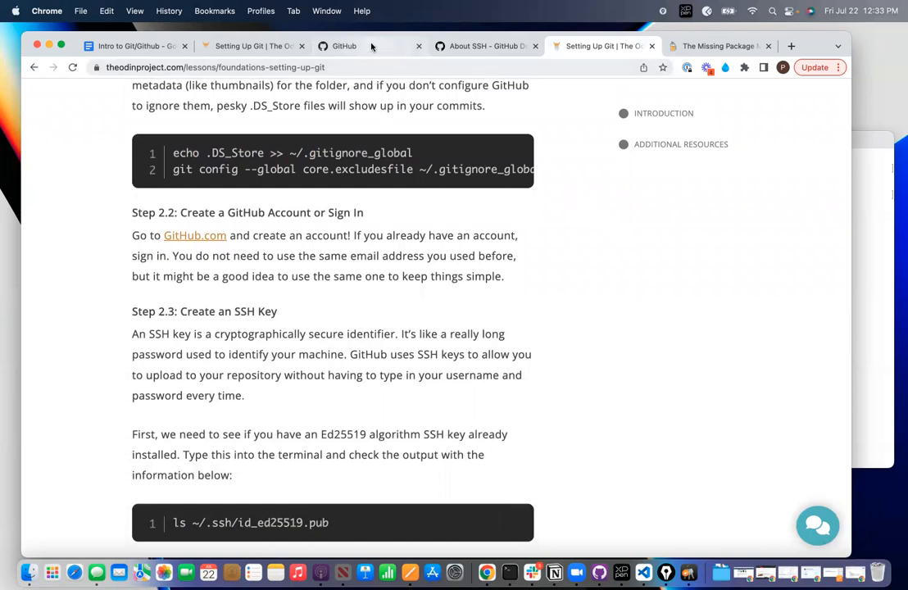
pyautogui.click(344, 46)
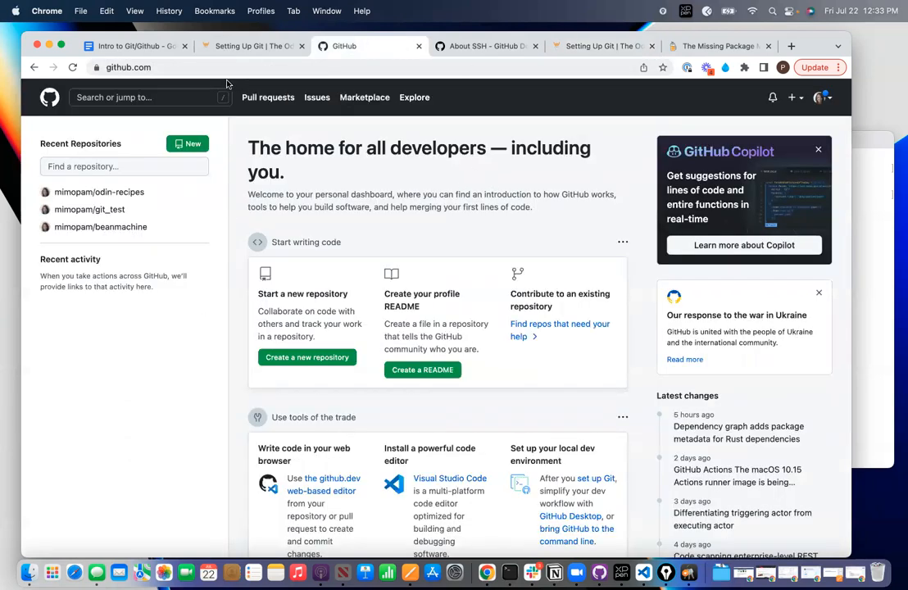
pyautogui.moveTo(603, 46)
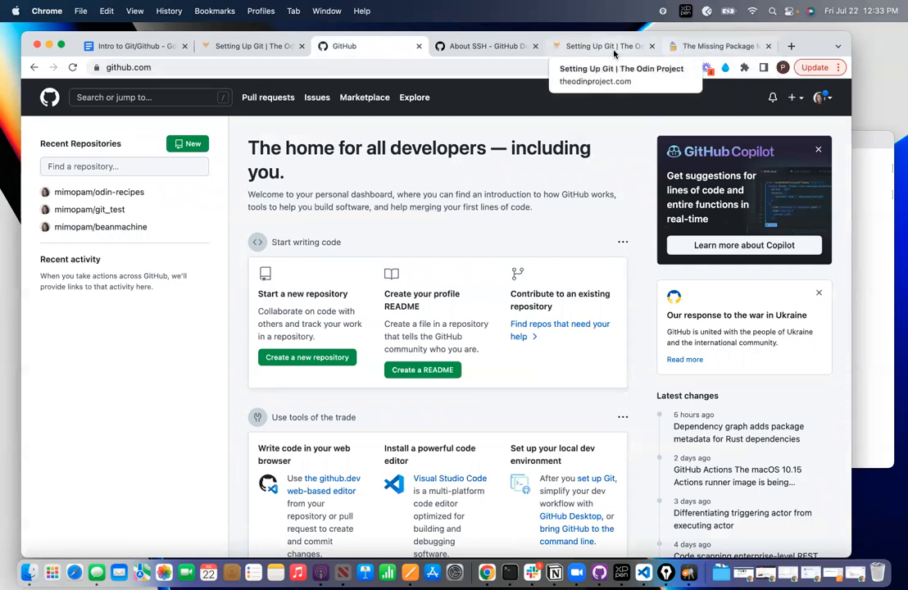
pyautogui.click(603, 46)
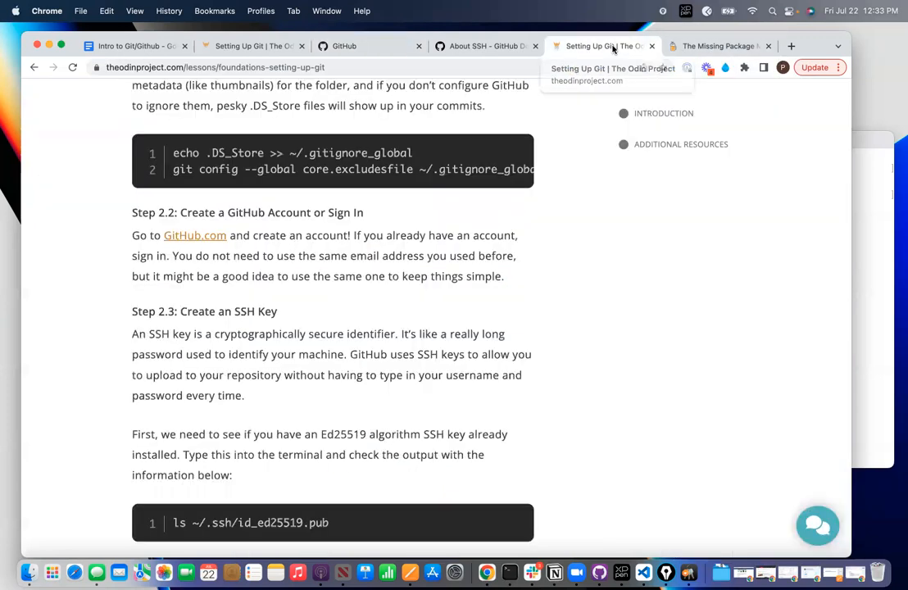
# Step: Read through the lesson's SSH key step instructions
pyautogui.scroll(-3)
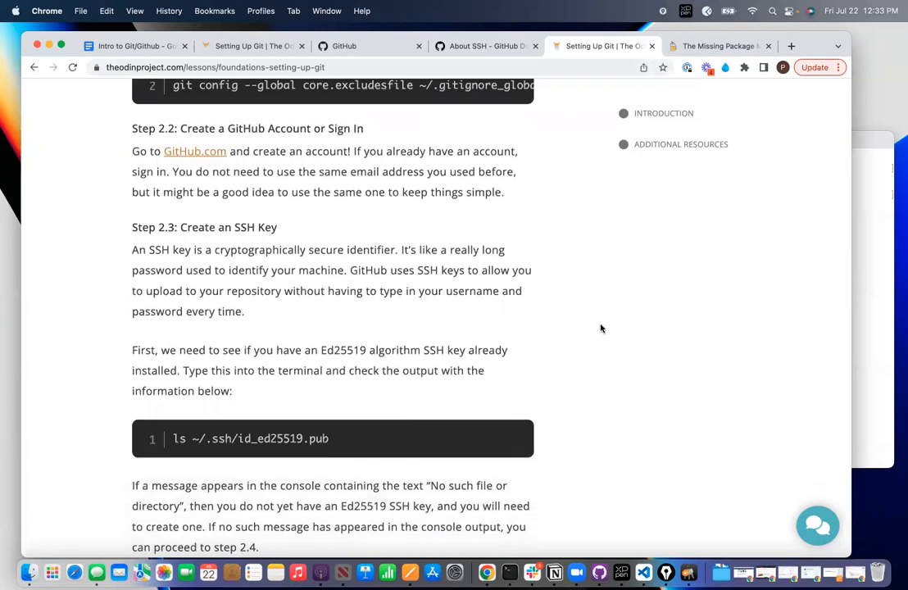
pyautogui.scroll(-3)
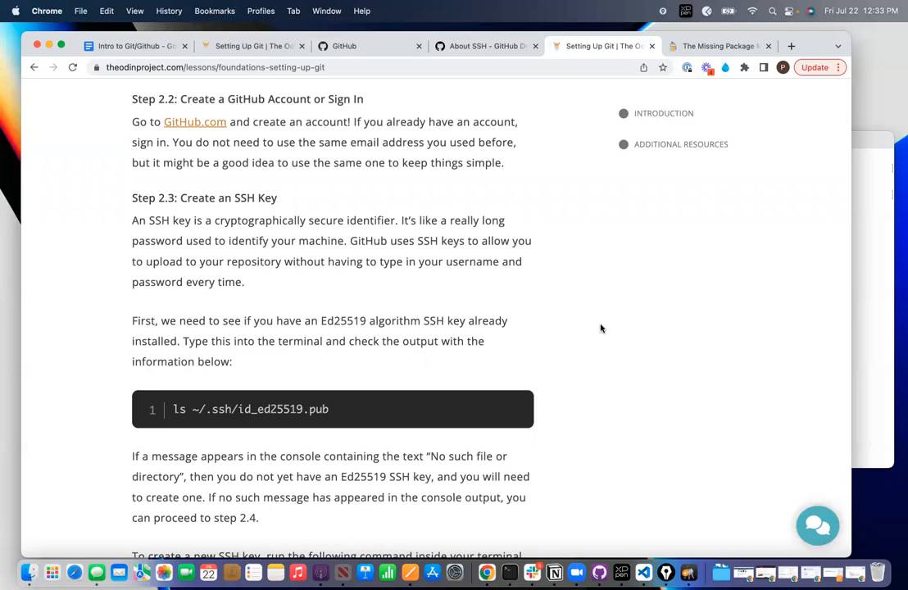
pyautogui.scroll(-3)
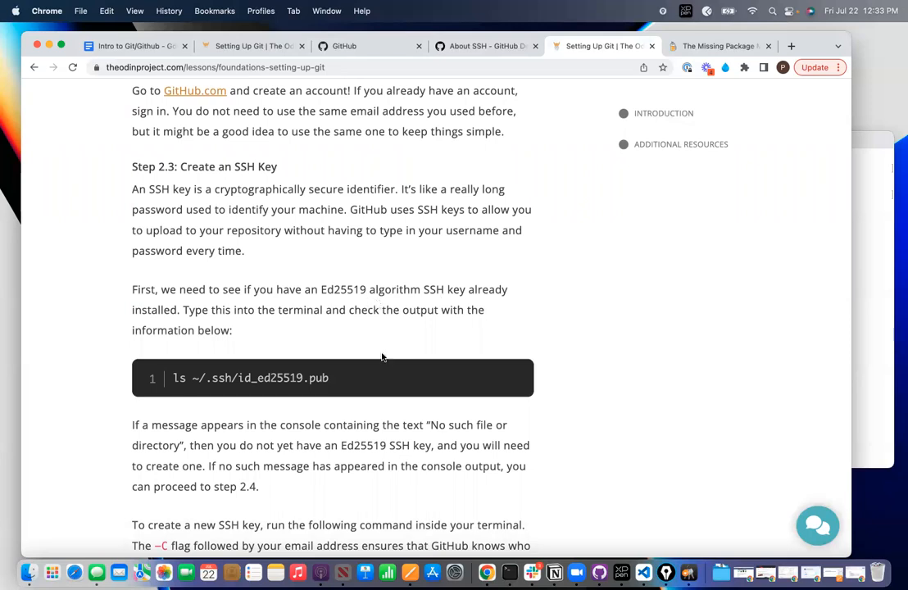
pyautogui.scroll(-3)
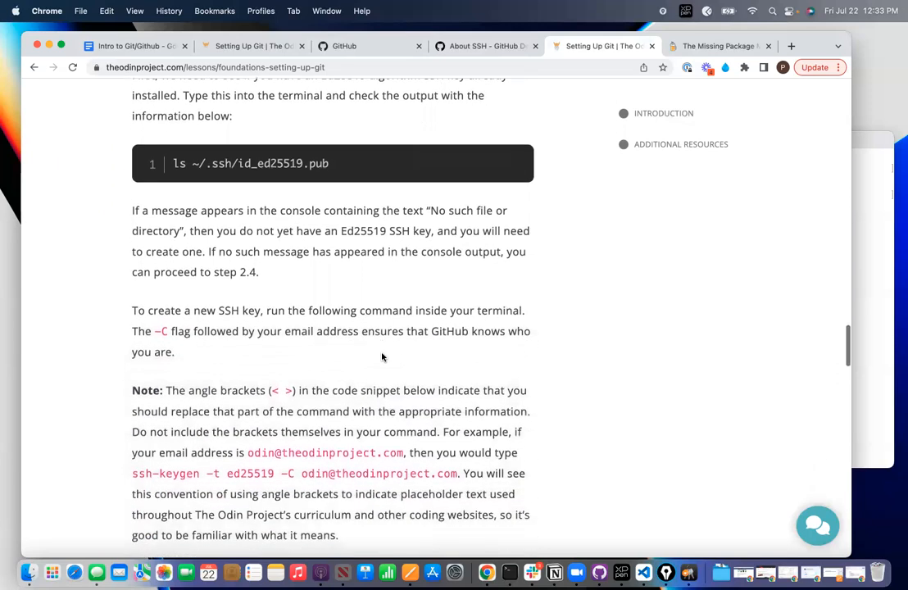
pyautogui.scroll(-3)
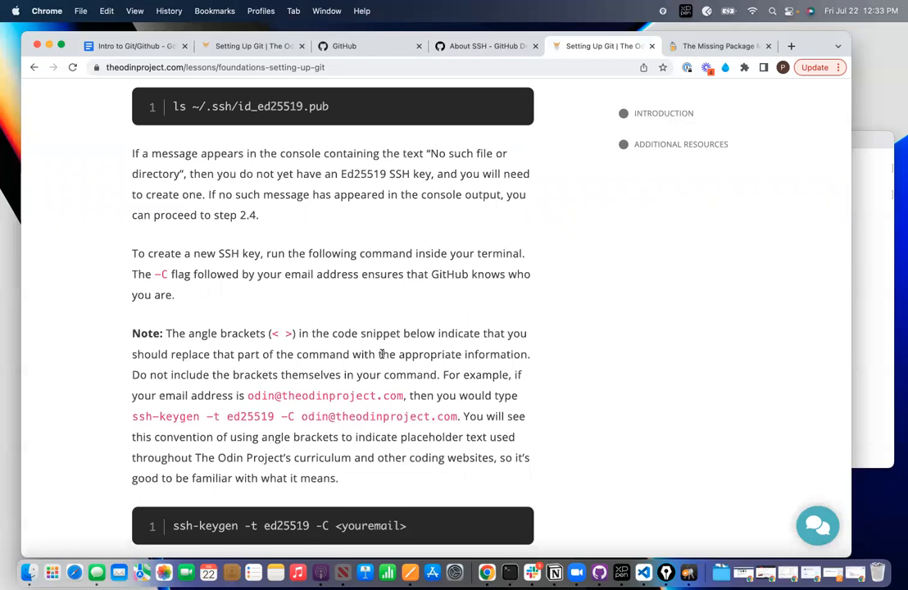
pyautogui.scroll(-3)
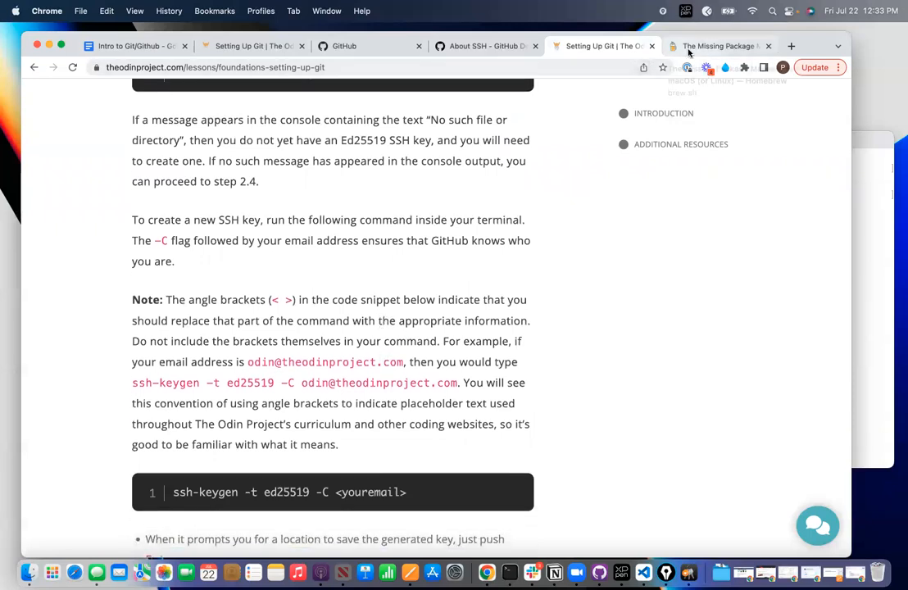
# Step: View the GitHub Docs About SSH article, then start a fresh tab to search github
pyautogui.click(485, 46)
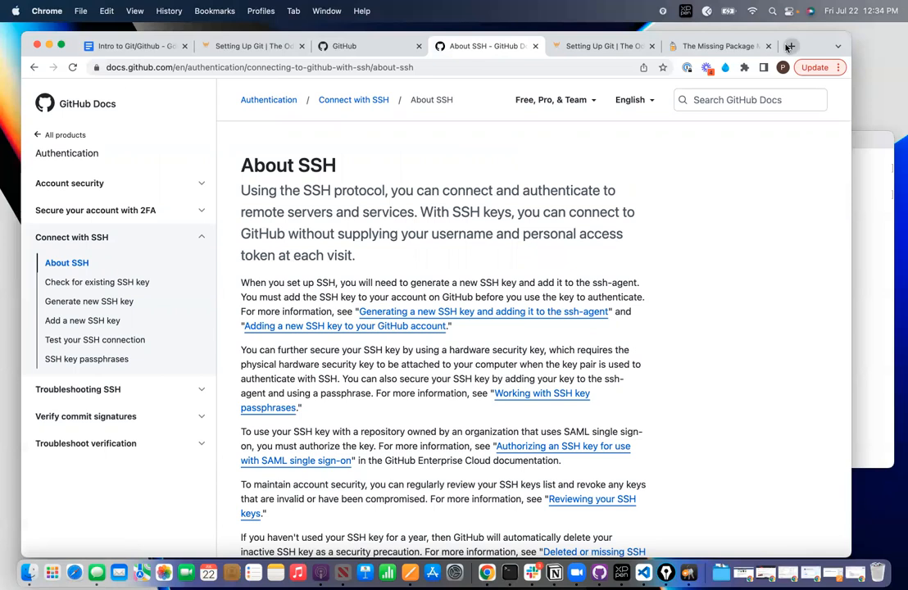
pyautogui.click(790, 46)
pyautogui.write('github')
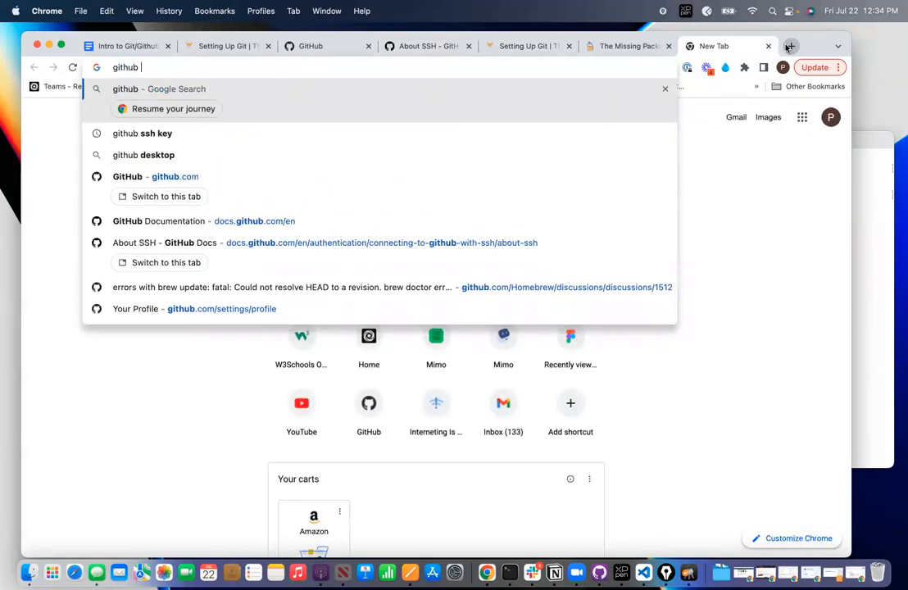
# Step: From the 'github ssh key' search, browse GitHub Docs through About SSH and Checking for existing SSH keys
pyautogui.click(141, 133)
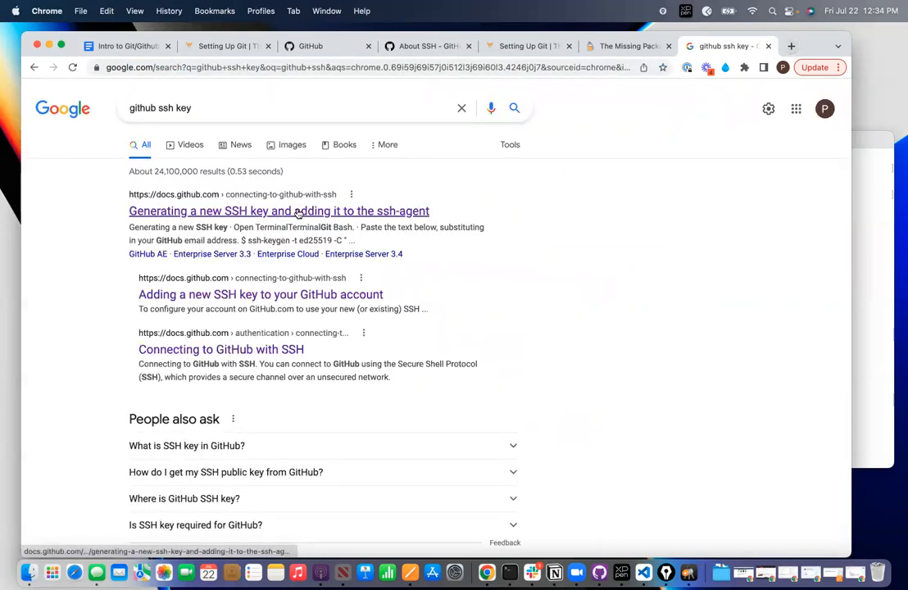
pyautogui.click(279, 210)
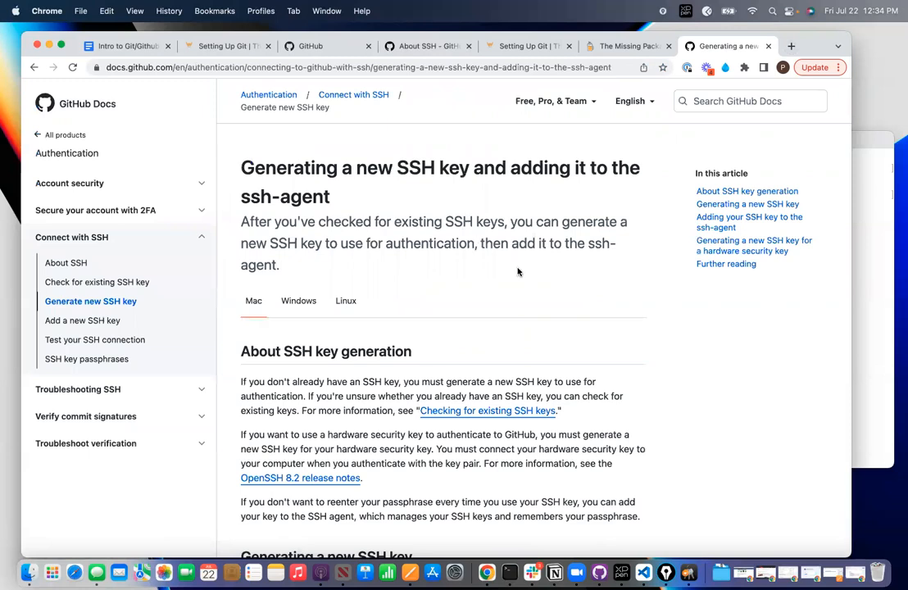
pyautogui.scroll(-3)
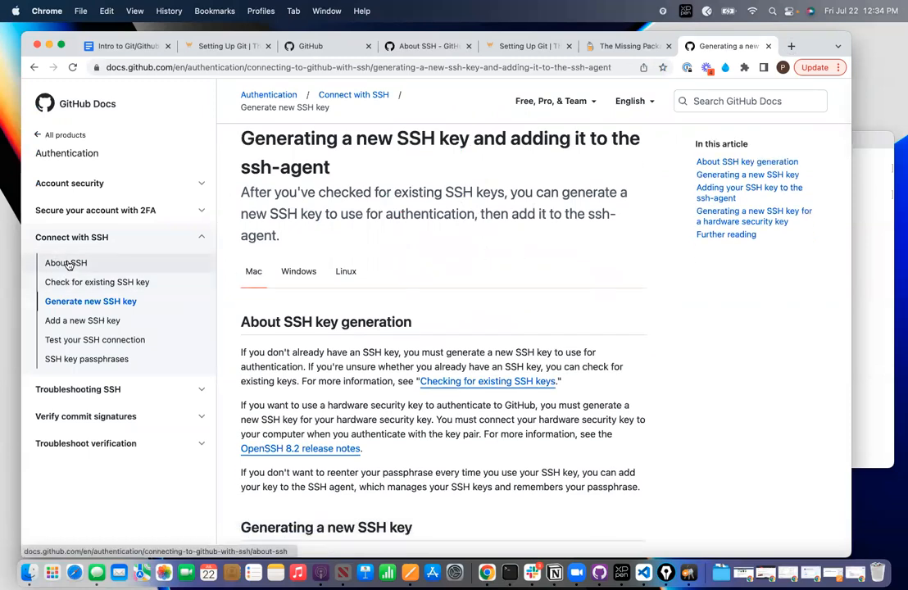
pyautogui.click(66, 262)
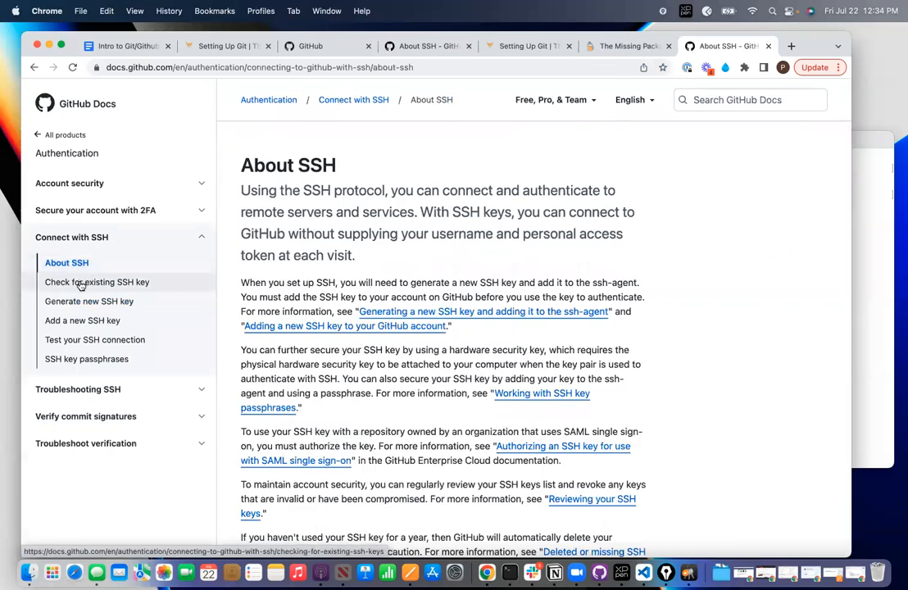
pyautogui.click(97, 282)
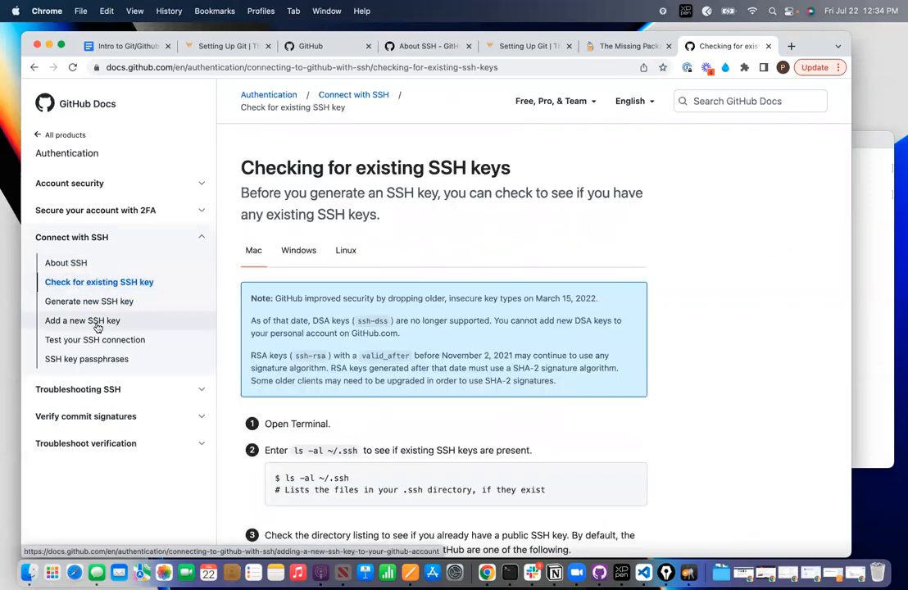
pyautogui.scroll(-3)
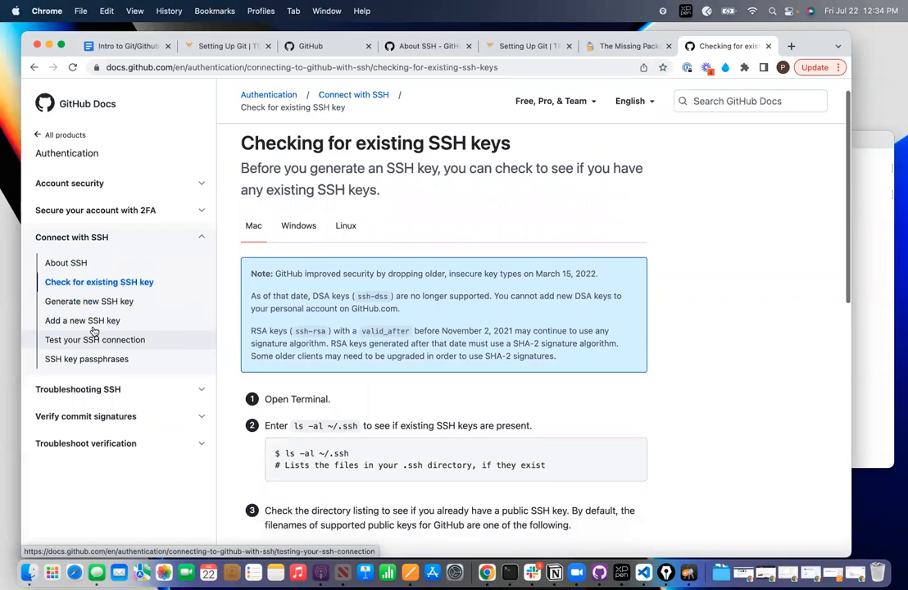
# Step: Read the 'Generating a new SSH key and adding it to the ssh-agent' article down to its further-reading footer
pyautogui.click(89, 301)
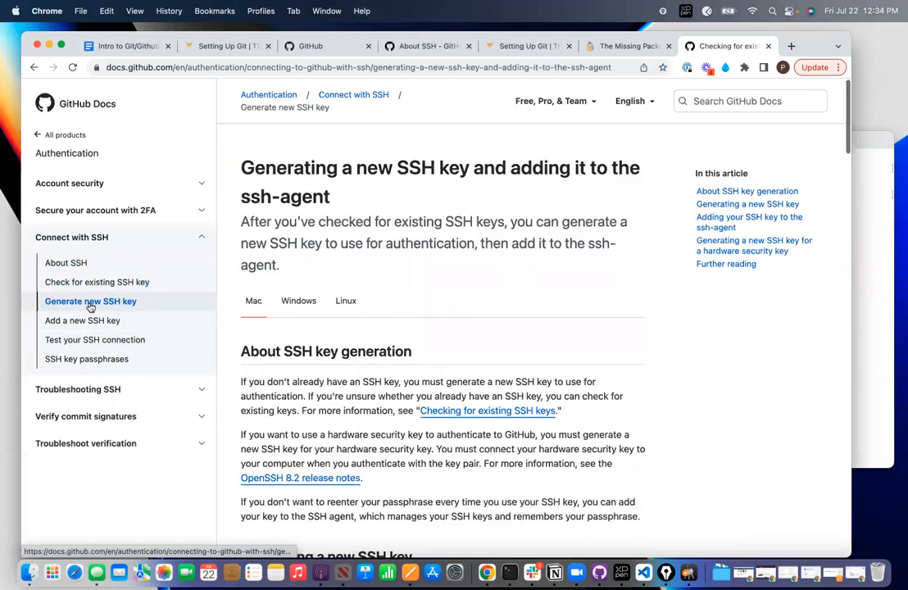
pyautogui.scroll(-3)
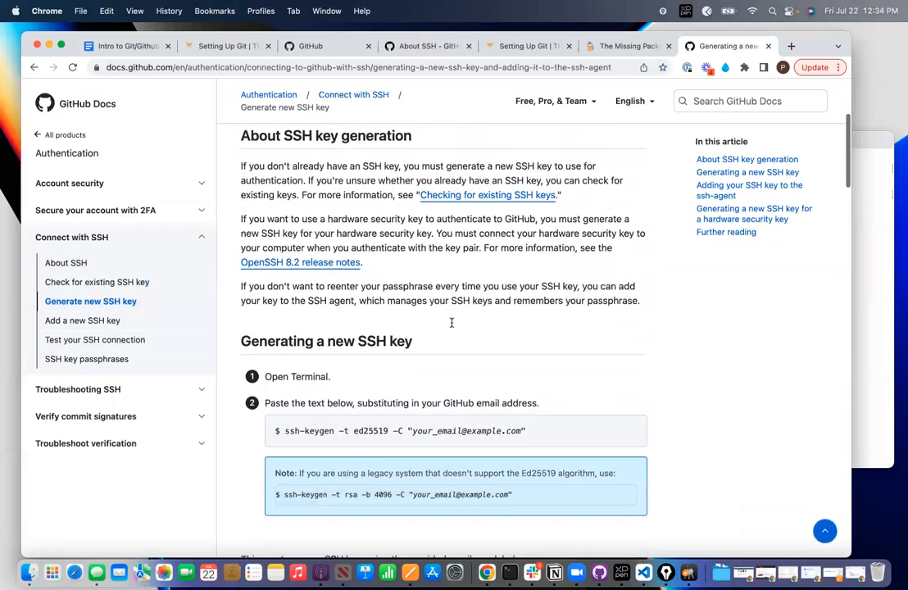
pyautogui.scroll(-3)
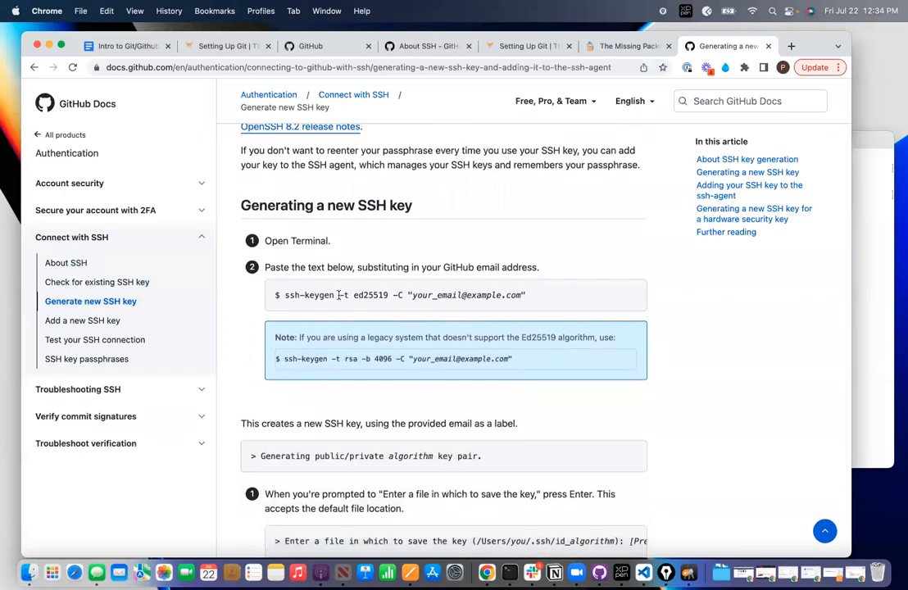
pyautogui.moveTo(395, 328)
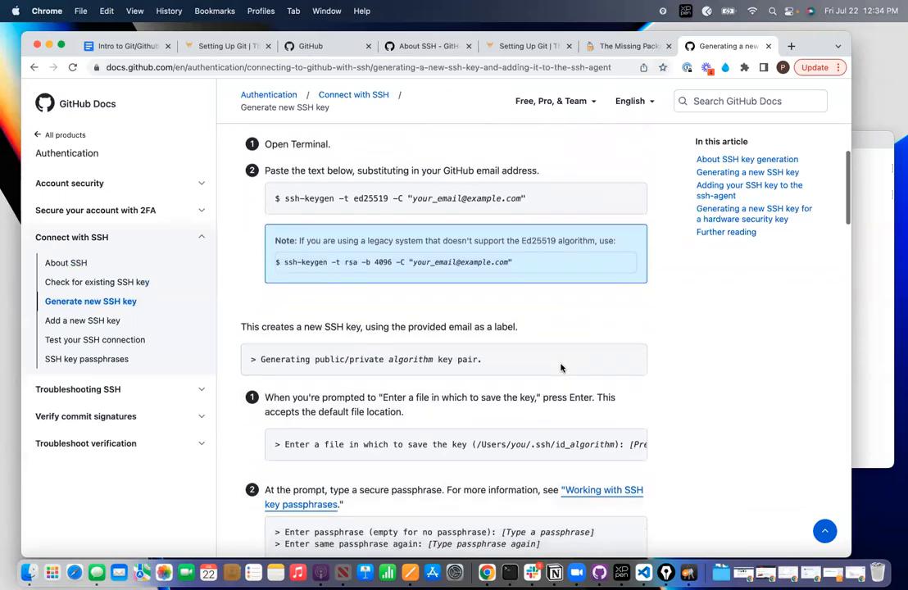
pyautogui.scroll(-3)
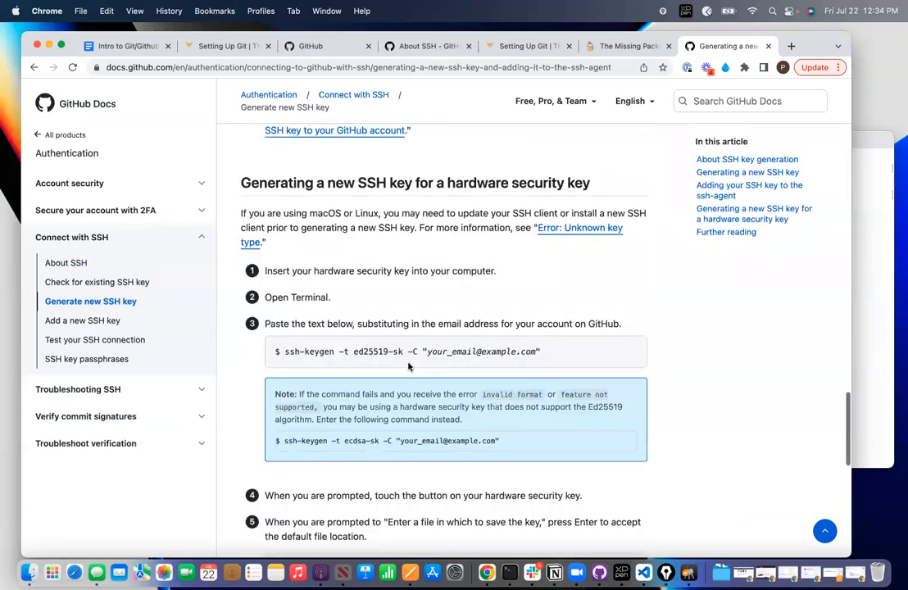
pyautogui.scroll(-3)
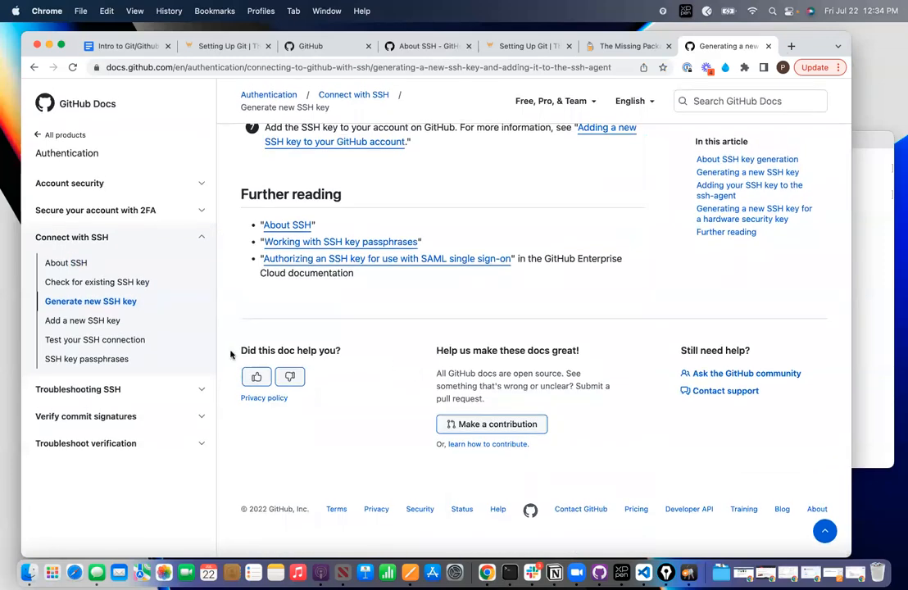
pyautogui.moveTo(82, 319)
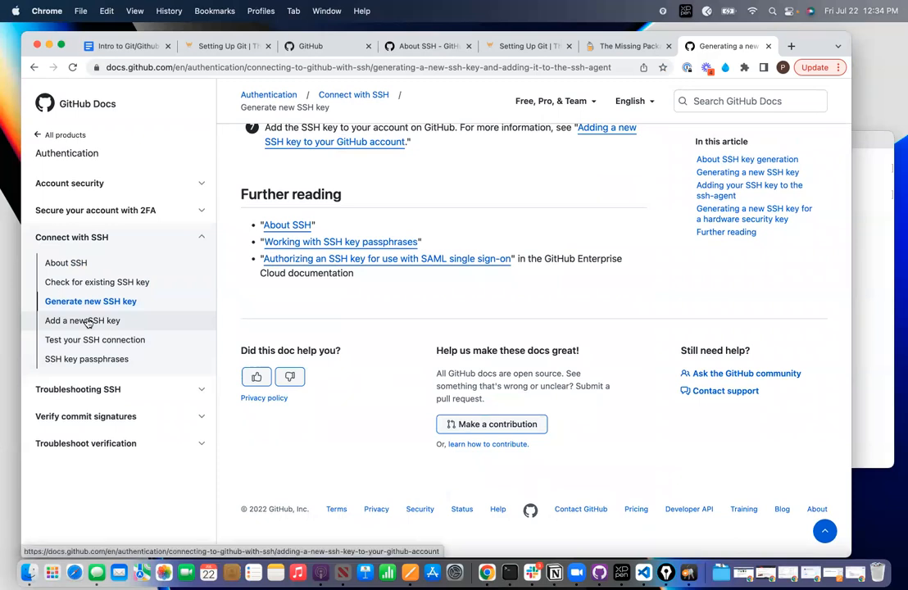
# Step: Read the 'Adding a new SSH key to your GitHub account' article through its Settings and New SSH key steps
pyautogui.click(82, 320)
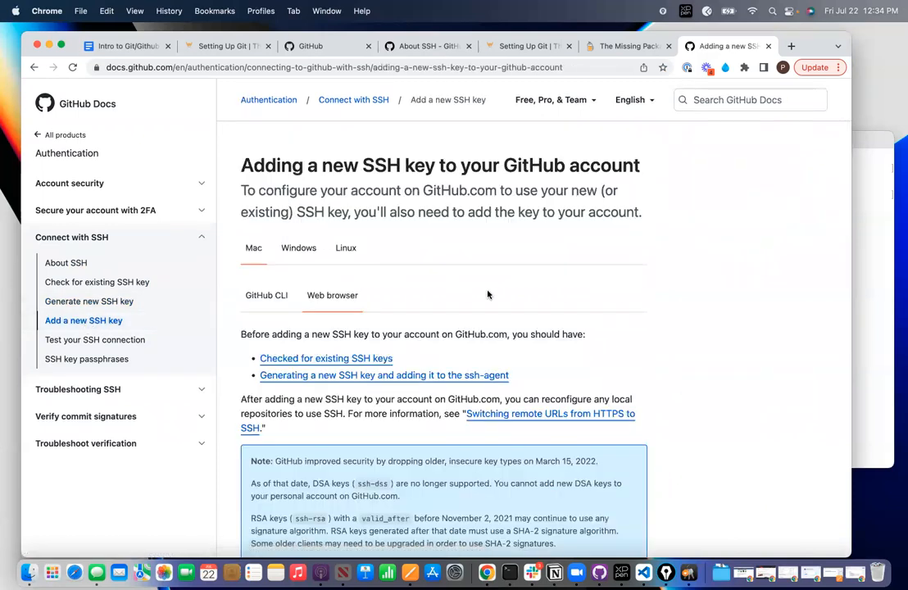
pyautogui.scroll(-3)
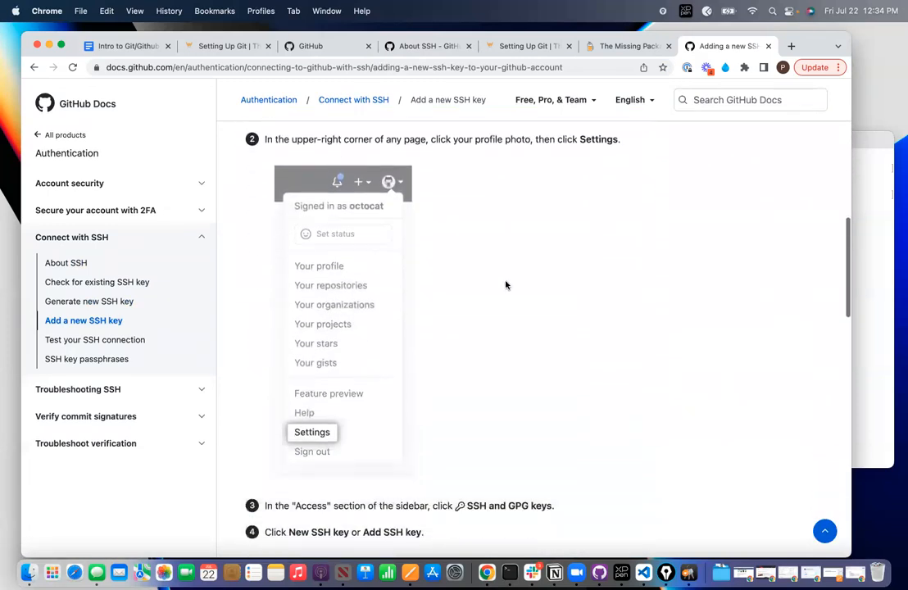
pyautogui.scroll(-3)
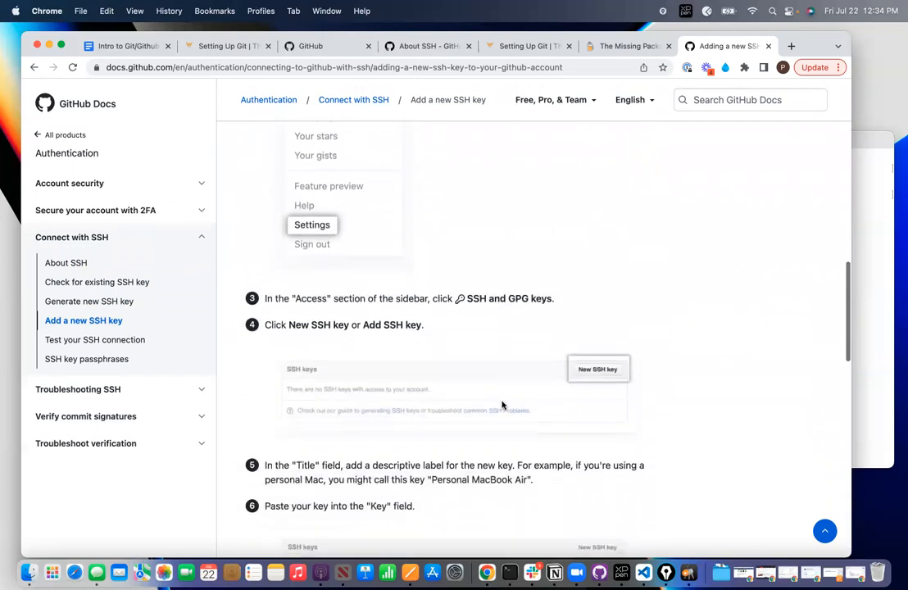
pyautogui.scroll(-3)
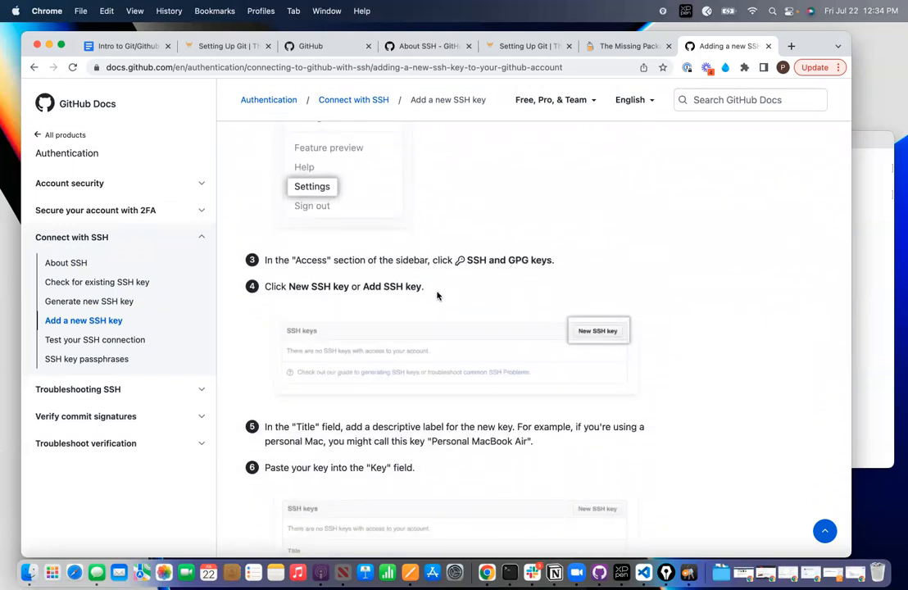
pyautogui.scroll(-3)
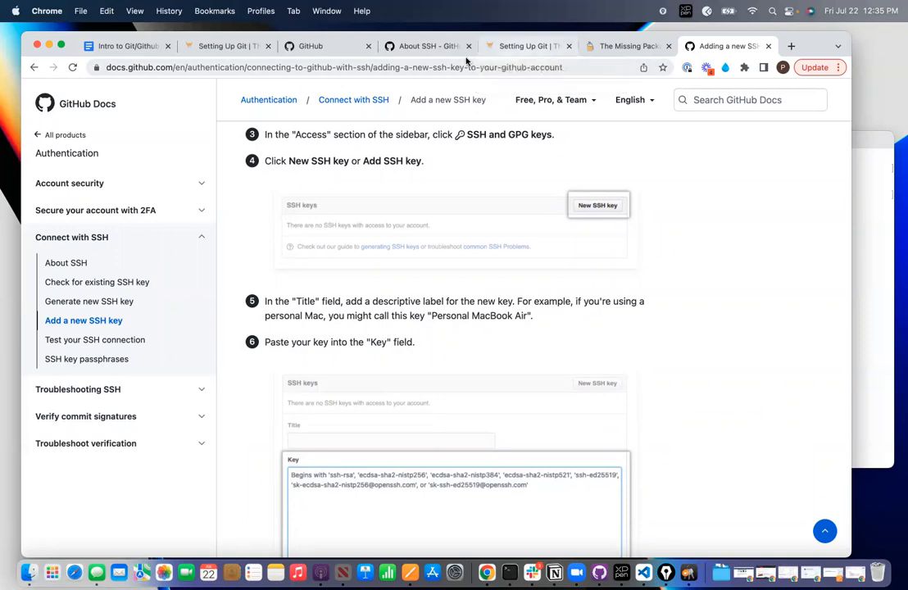
pyautogui.moveTo(528, 46)
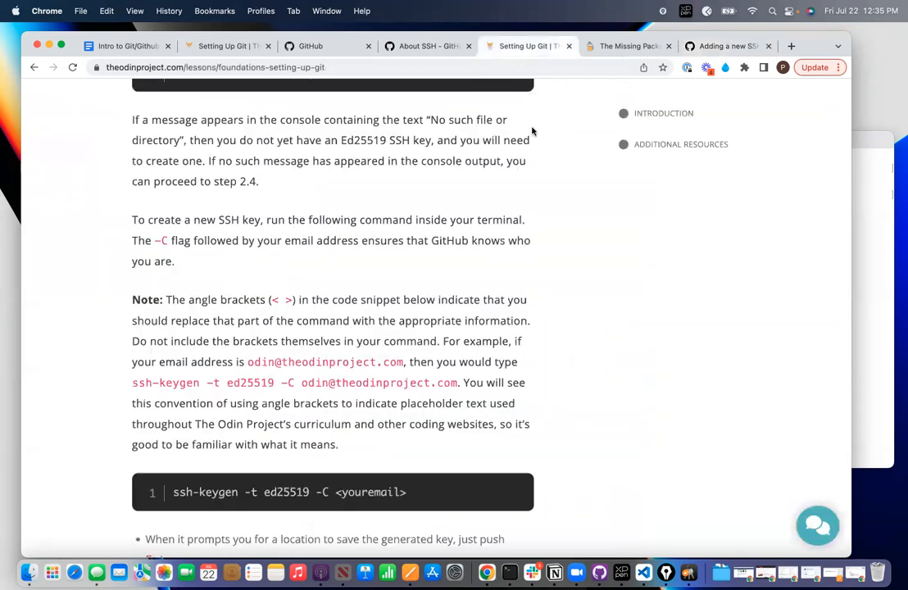
# Step: Read Step 2.4 Link Your SSH Key with GitHub through Additional Resources, then return to the lesson's top
pyautogui.scroll(-3)
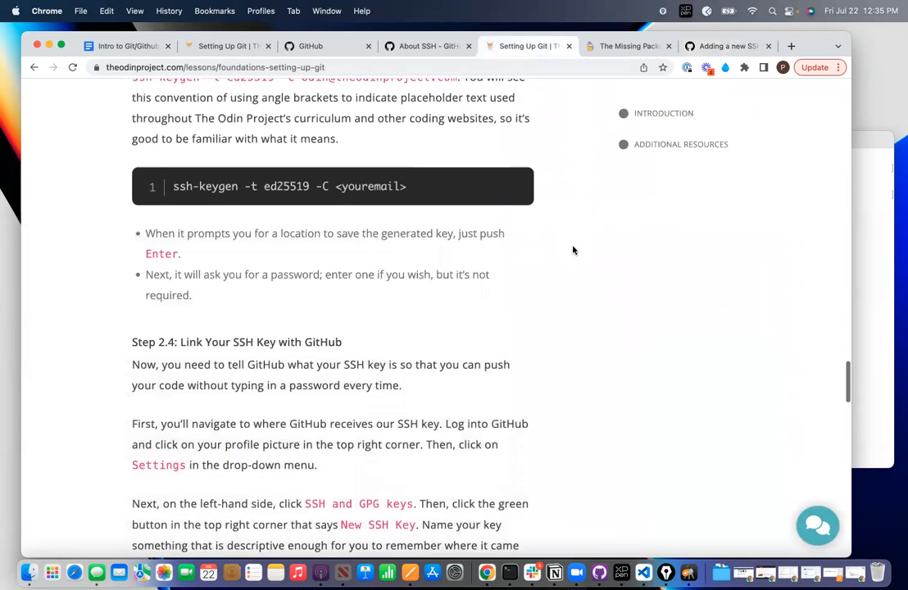
pyautogui.scroll(-3)
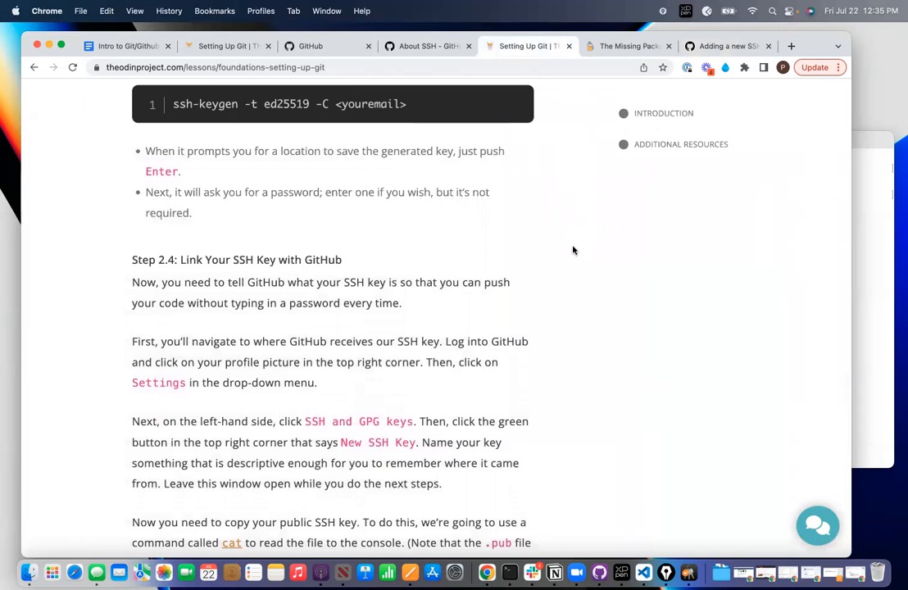
pyautogui.scroll(-3)
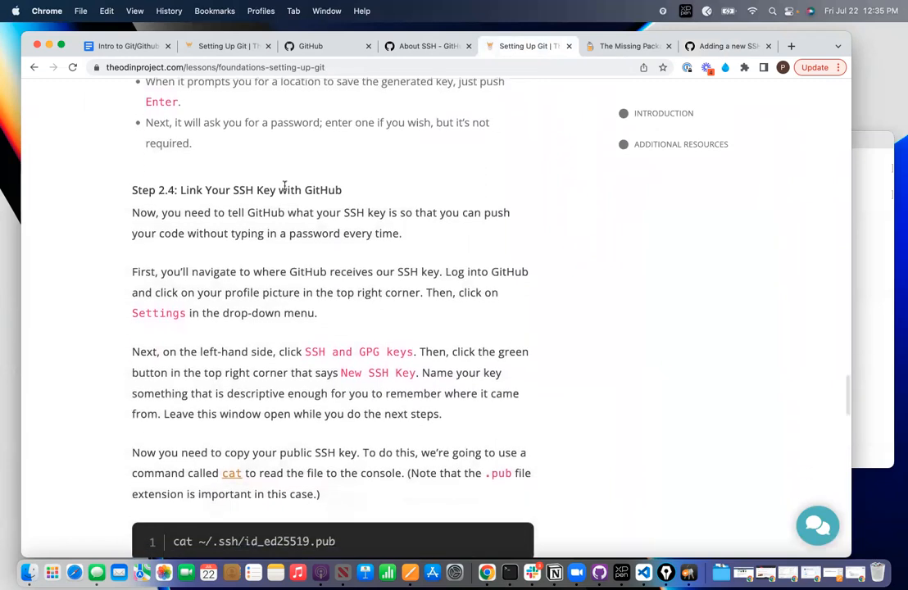
pyautogui.scroll(-3)
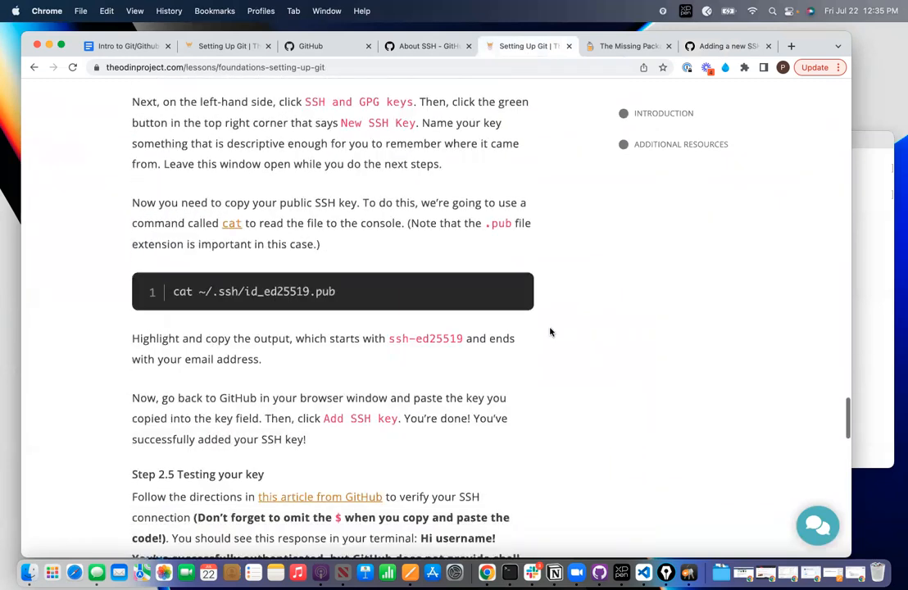
pyautogui.scroll(-3)
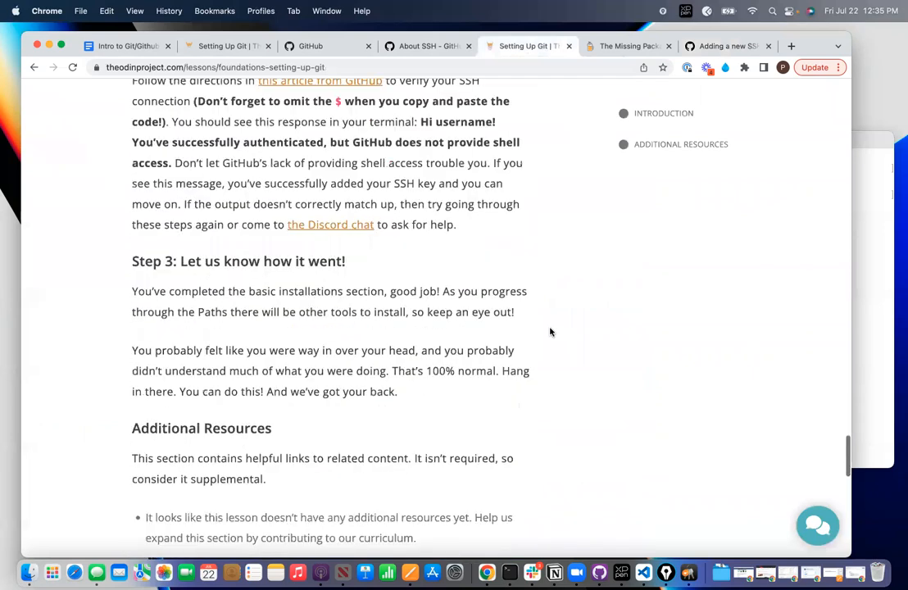
pyautogui.scroll(-3)
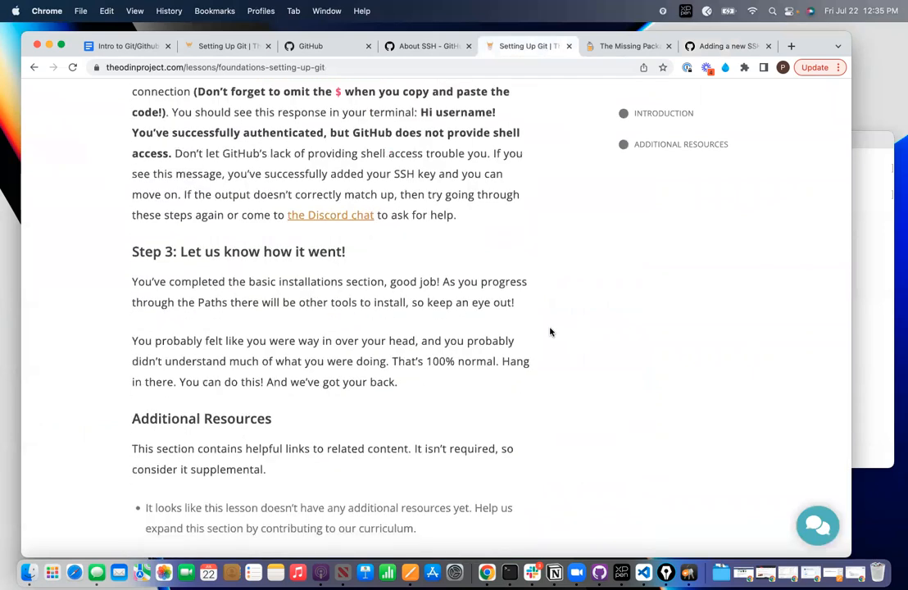
pyautogui.scroll(3)
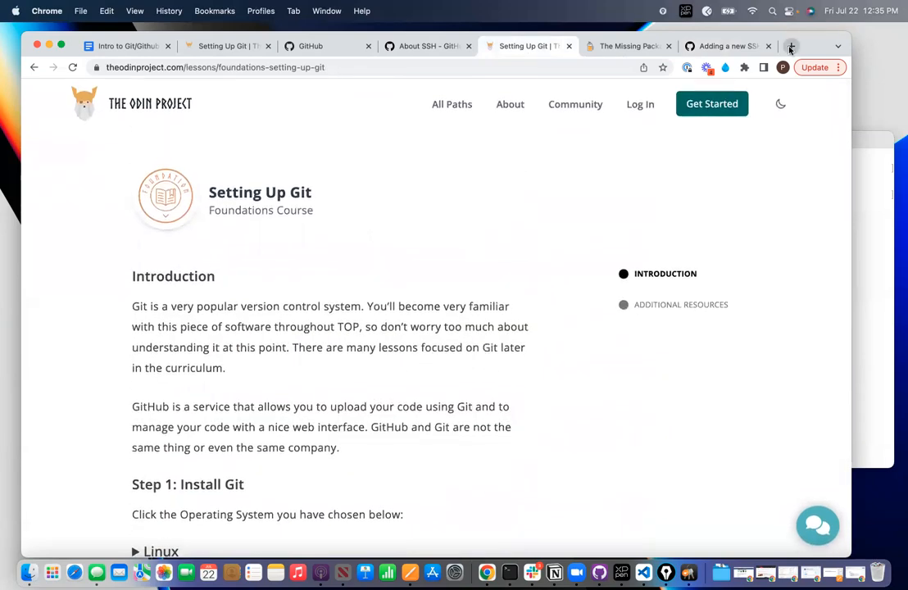
# Step: Search 'vs code download' in a new tab and open the code.visualstudio.com Download page
pyautogui.click(791, 46)
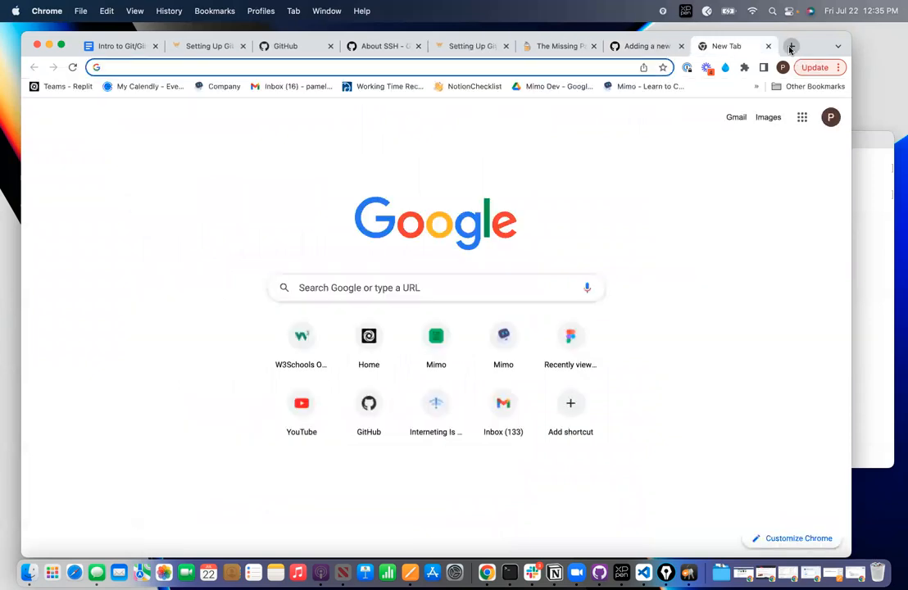
pyautogui.write('vscode')
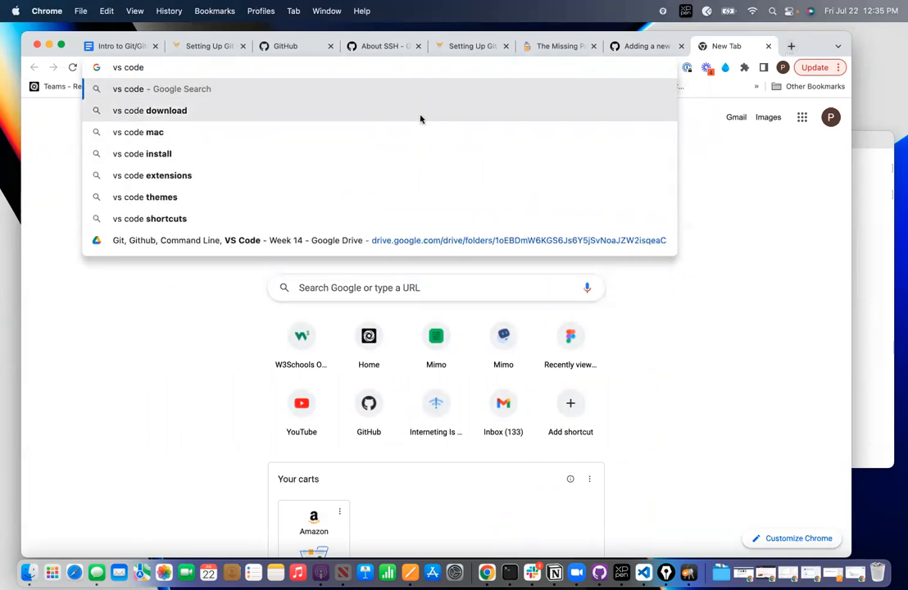
pyautogui.click(149, 109)
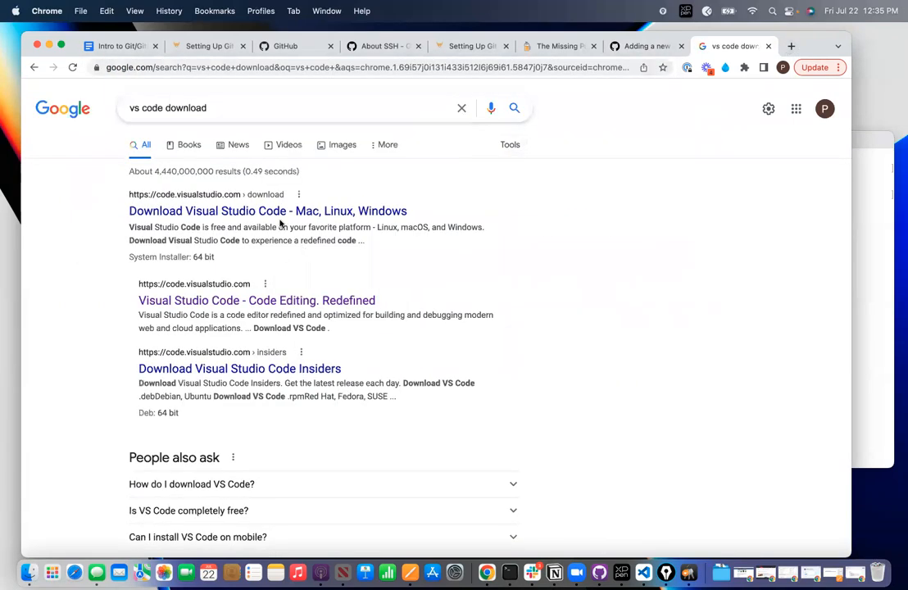
pyautogui.click(267, 210)
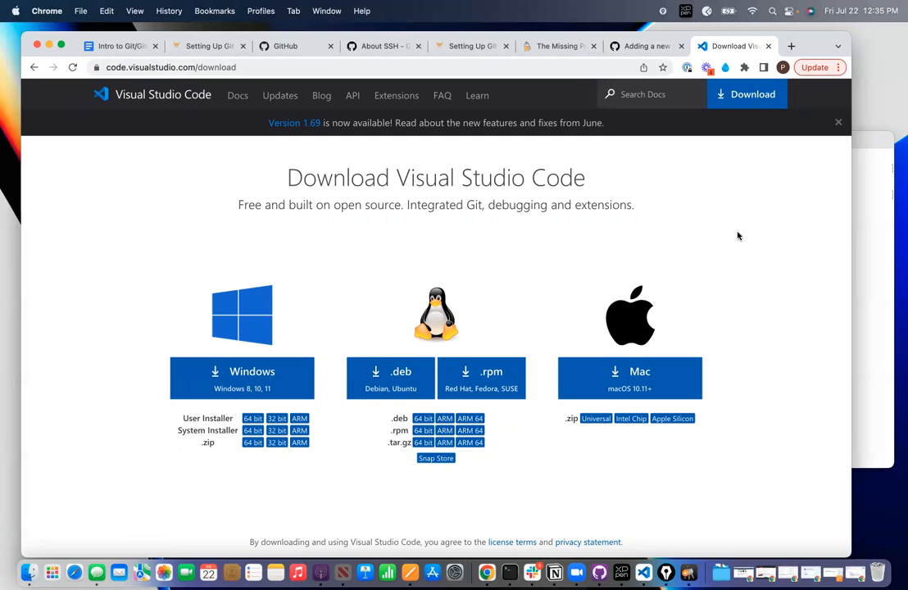
pyautogui.moveTo(495, 262)
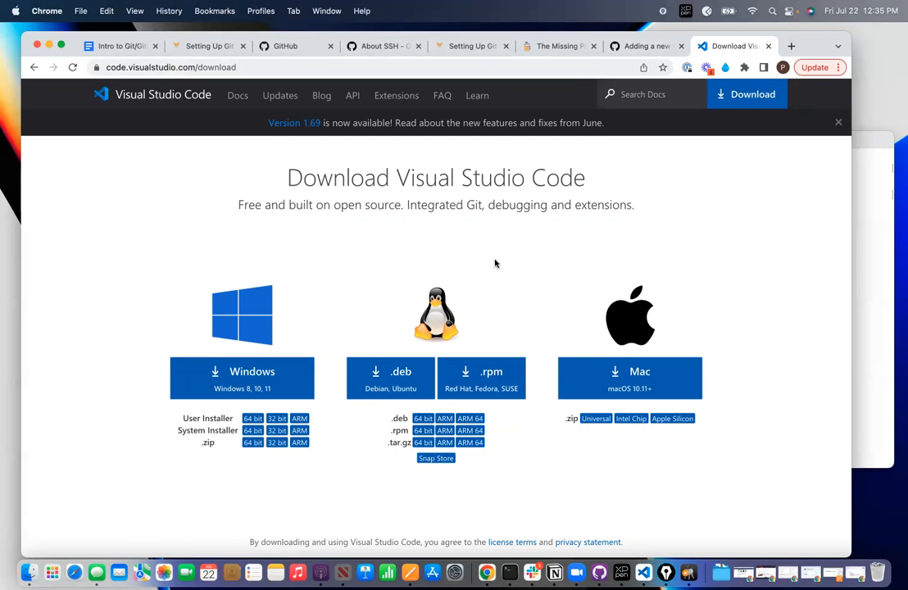
pyautogui.moveTo(748, 228)
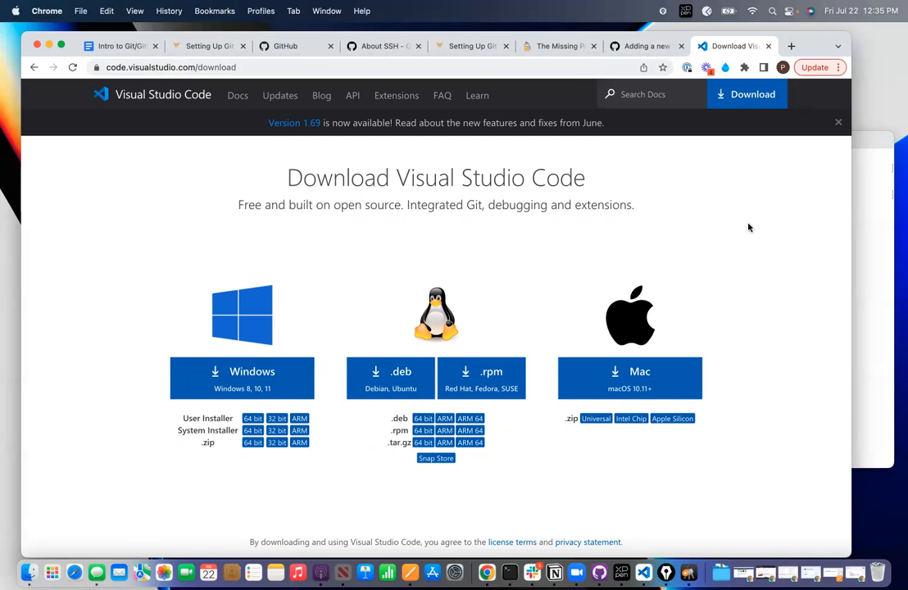